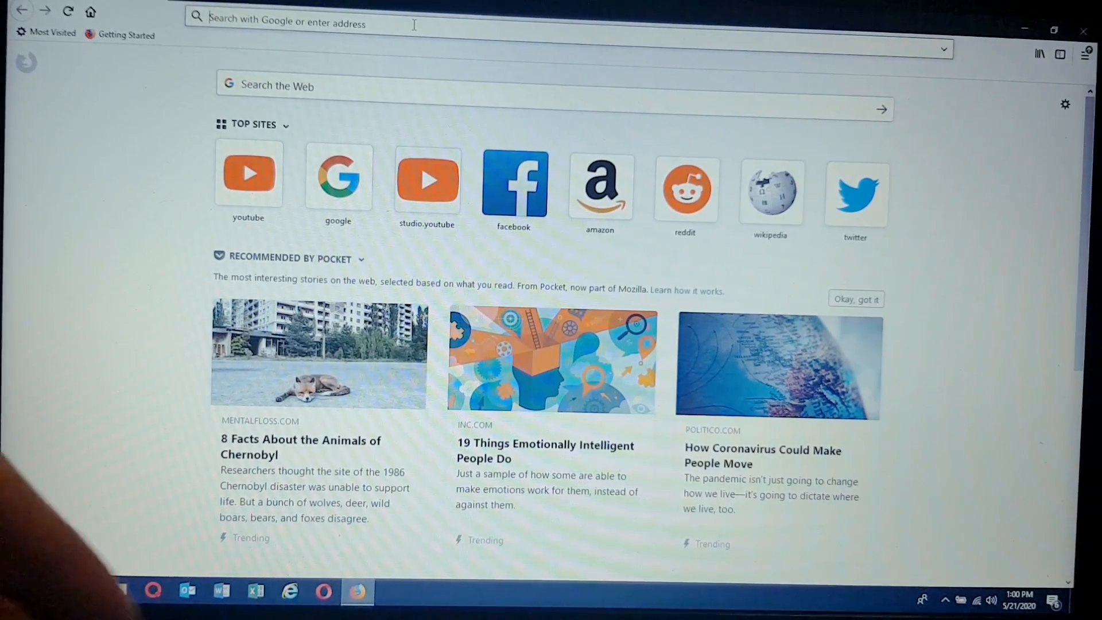
Load youtube.com in the address bar to reach the signed-in YouTube home page
type("youtube.com")
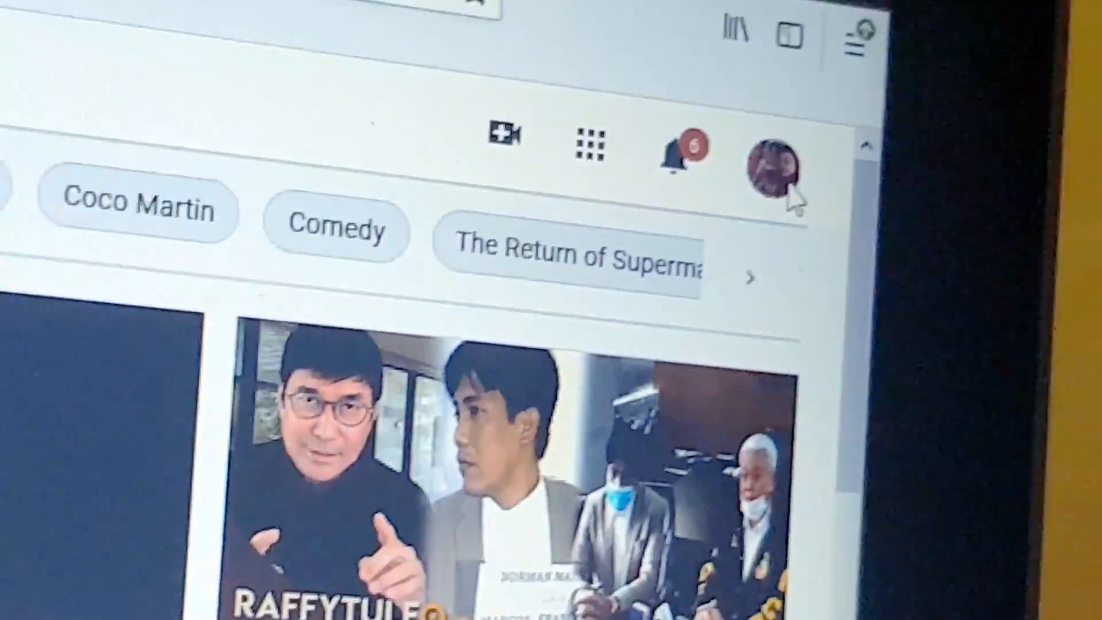
scroll("up", 3)
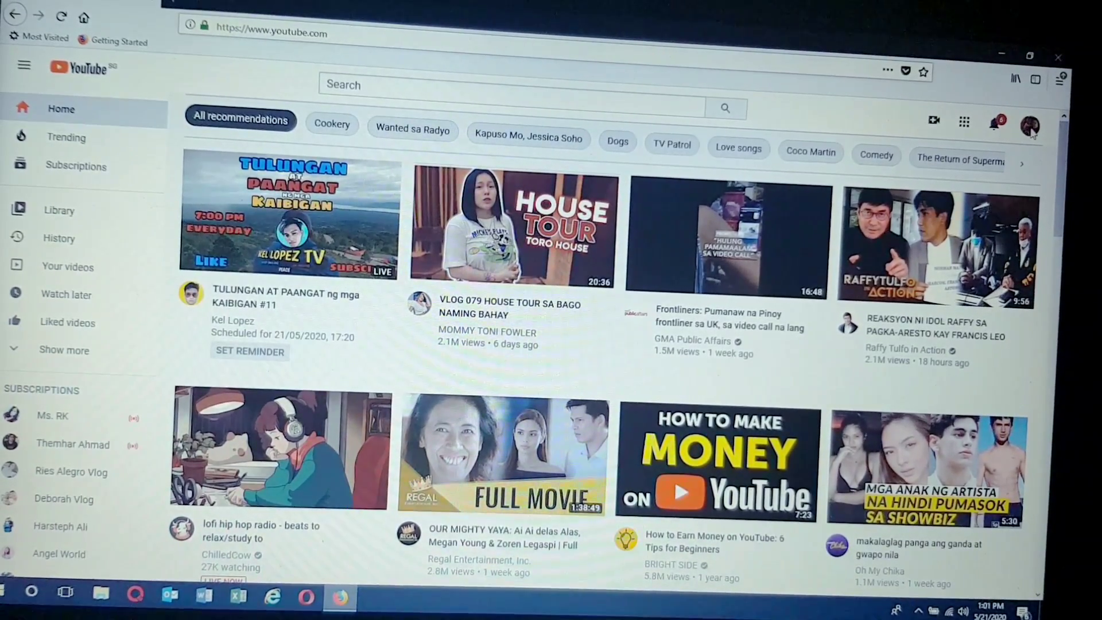
Go to Your channel from the account menu and view the uploaded videos
left_click(1030, 126)
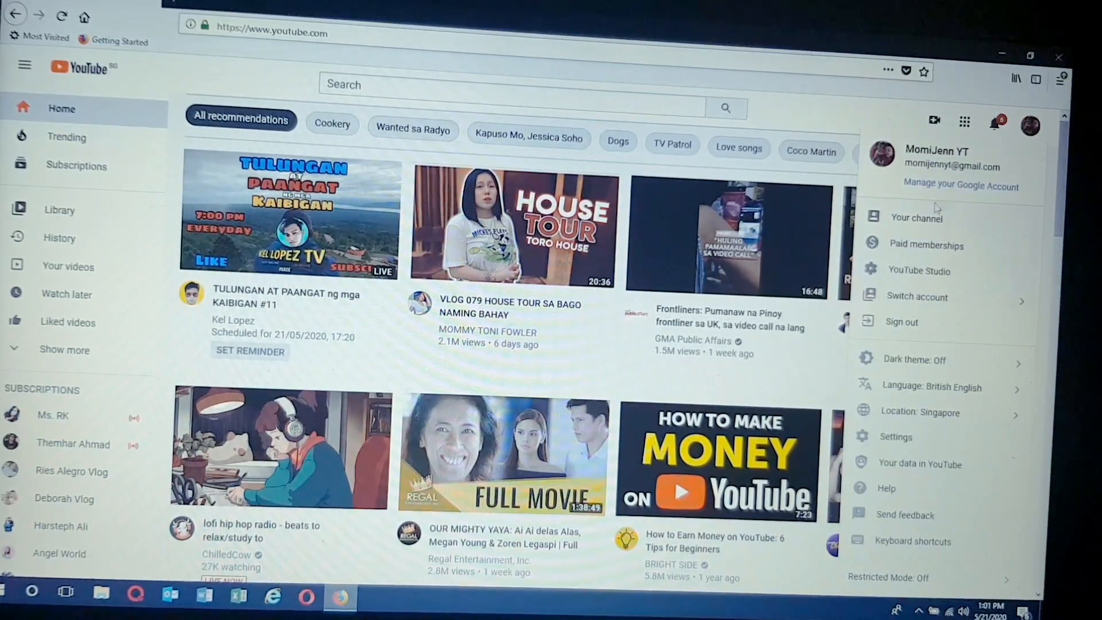
mouse_move(917, 218)
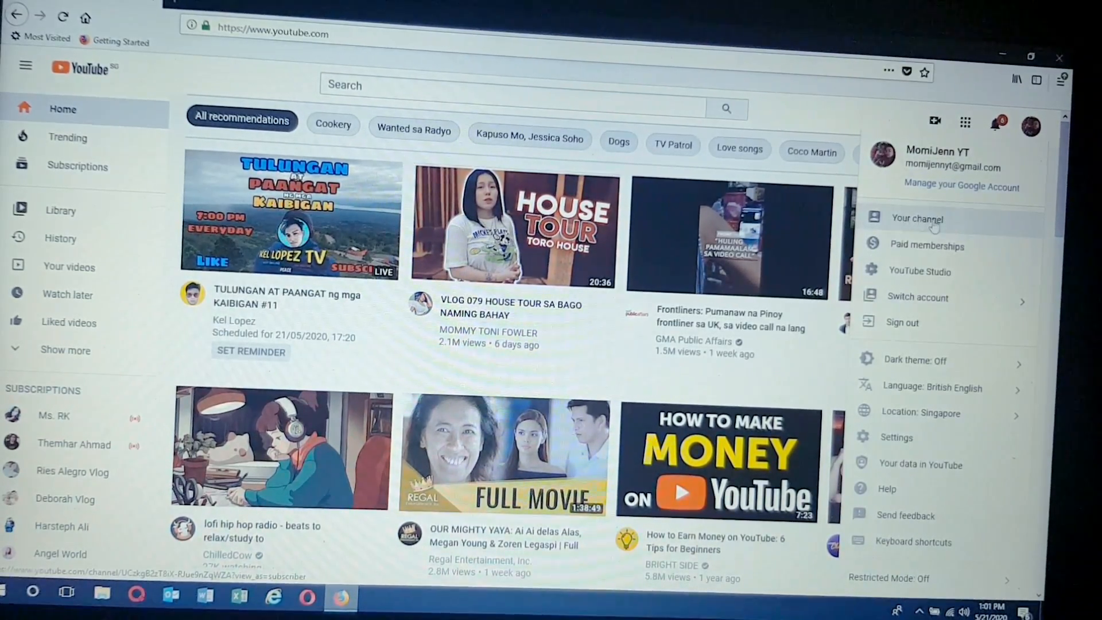
left_click(916, 218)
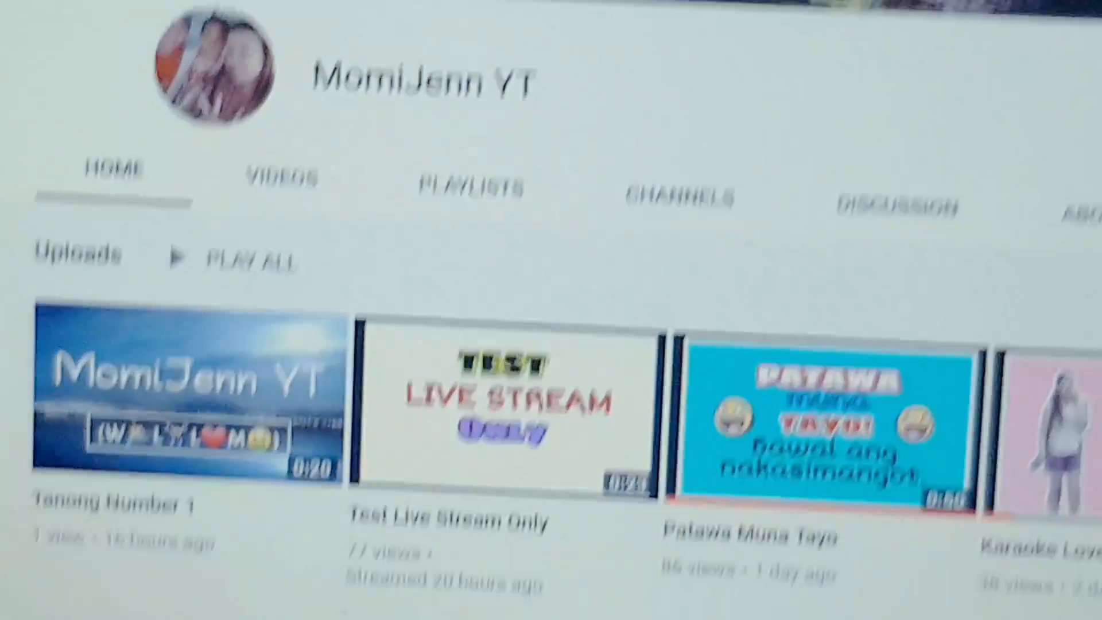
scroll("down", 3)
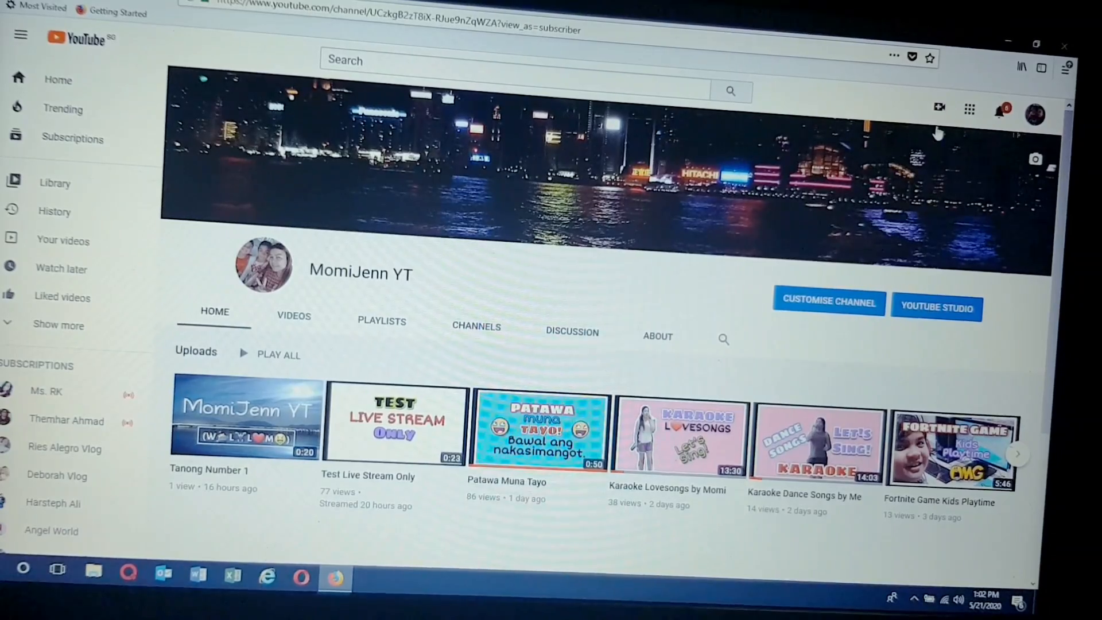
mouse_move(984, 120)
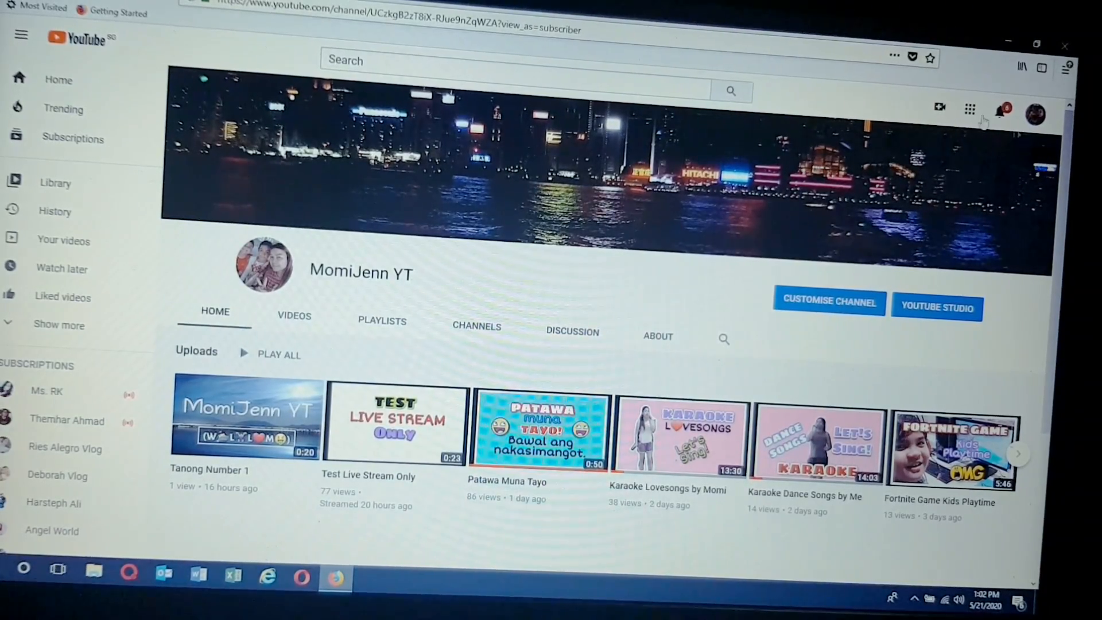
mouse_move(940, 162)
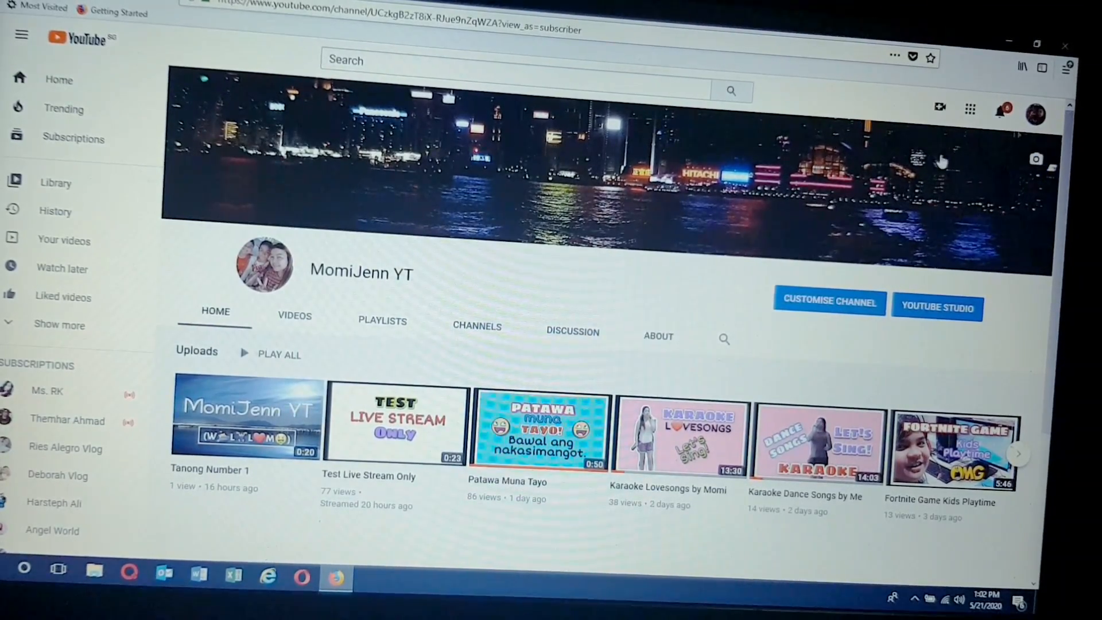
mouse_move(941, 107)
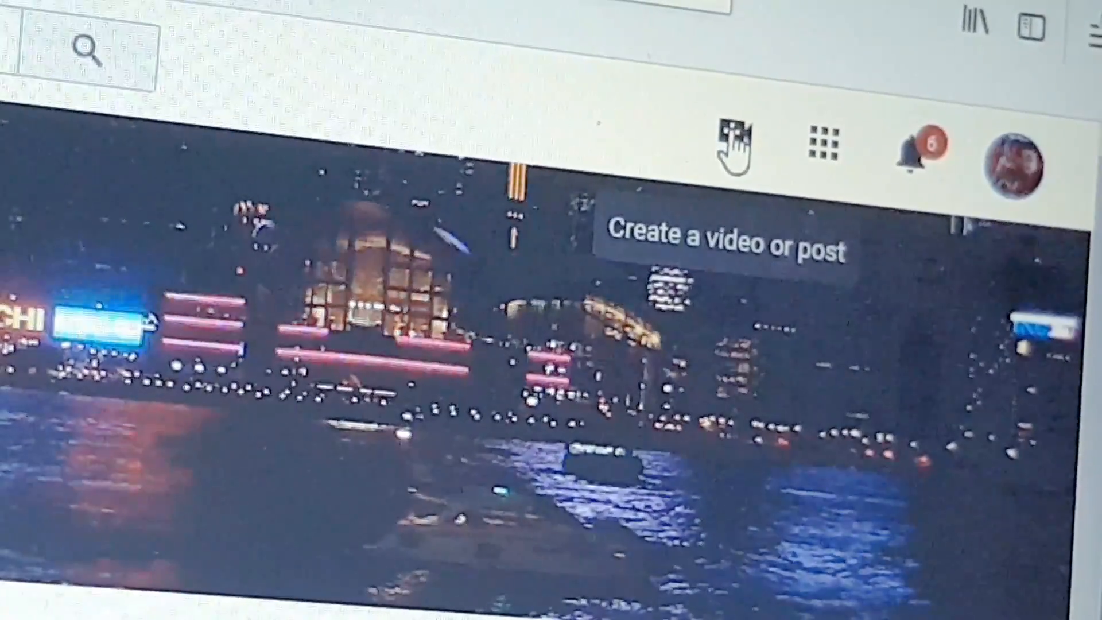
Bring up the Create menu offering video upload or Go live
left_click(734, 148)
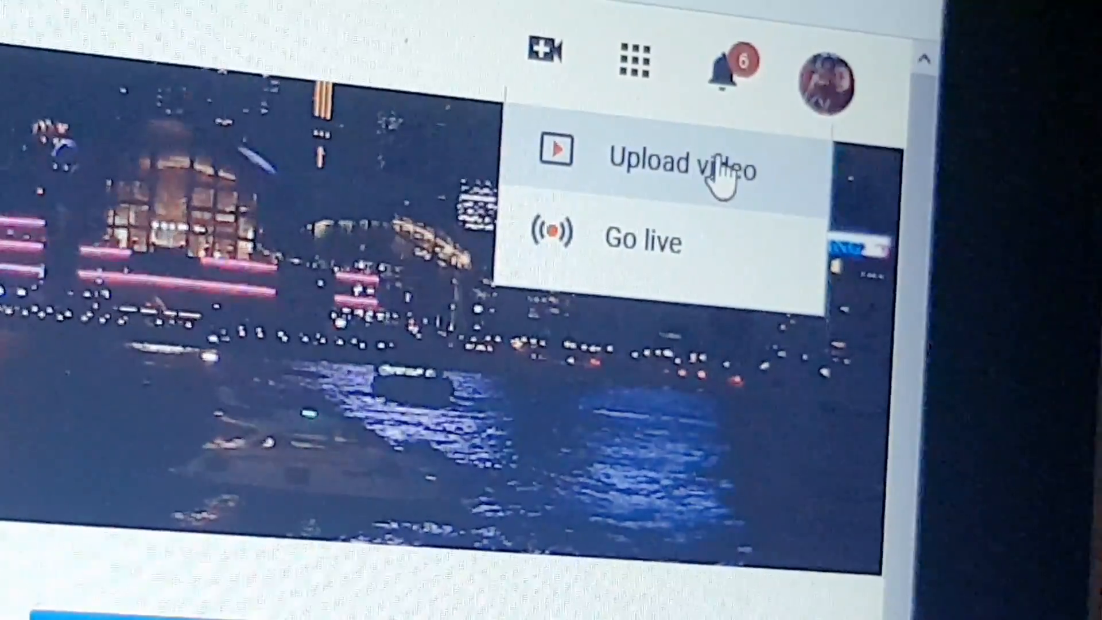
mouse_move(650, 253)
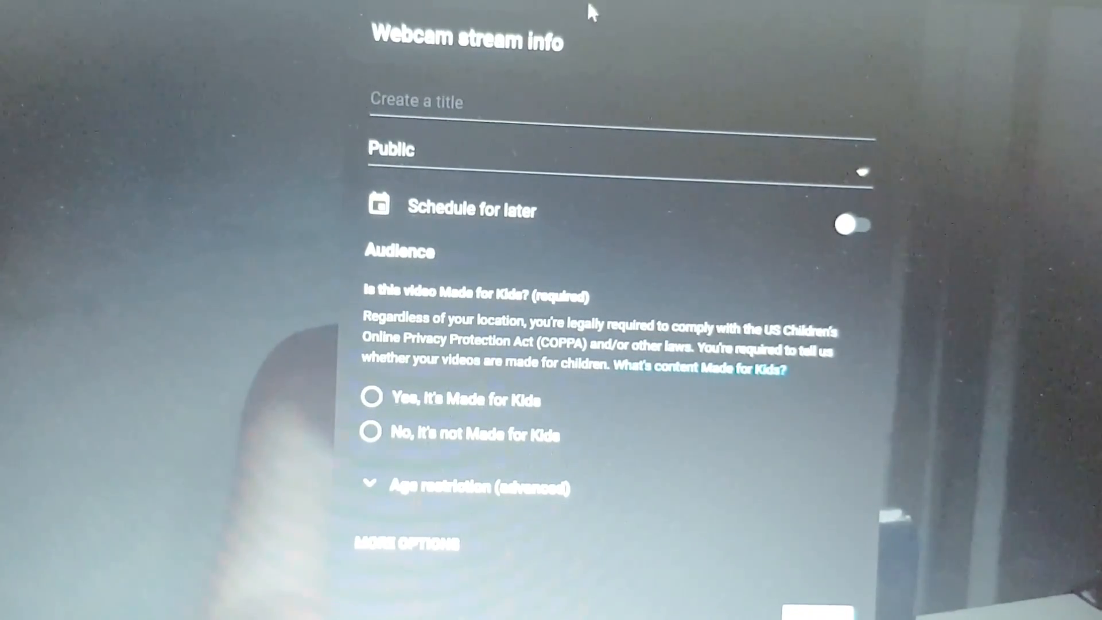
Title the stream 'Sample Live Stream Demo', keep Public, and choose No, it's not Made for Kids
left_click(421, 103)
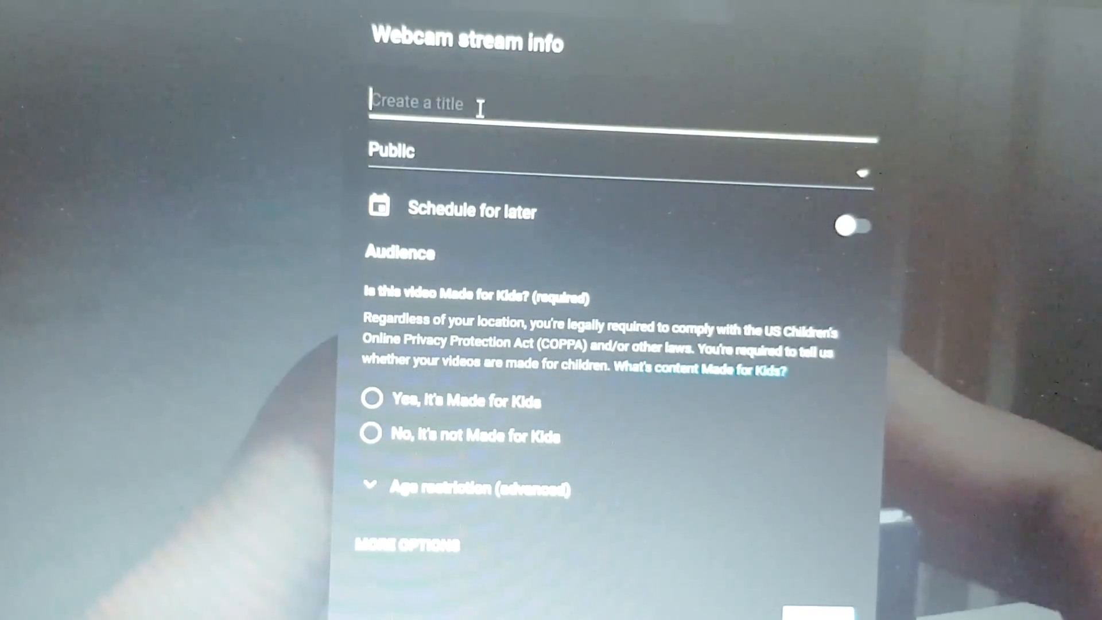
type("Sample Live")
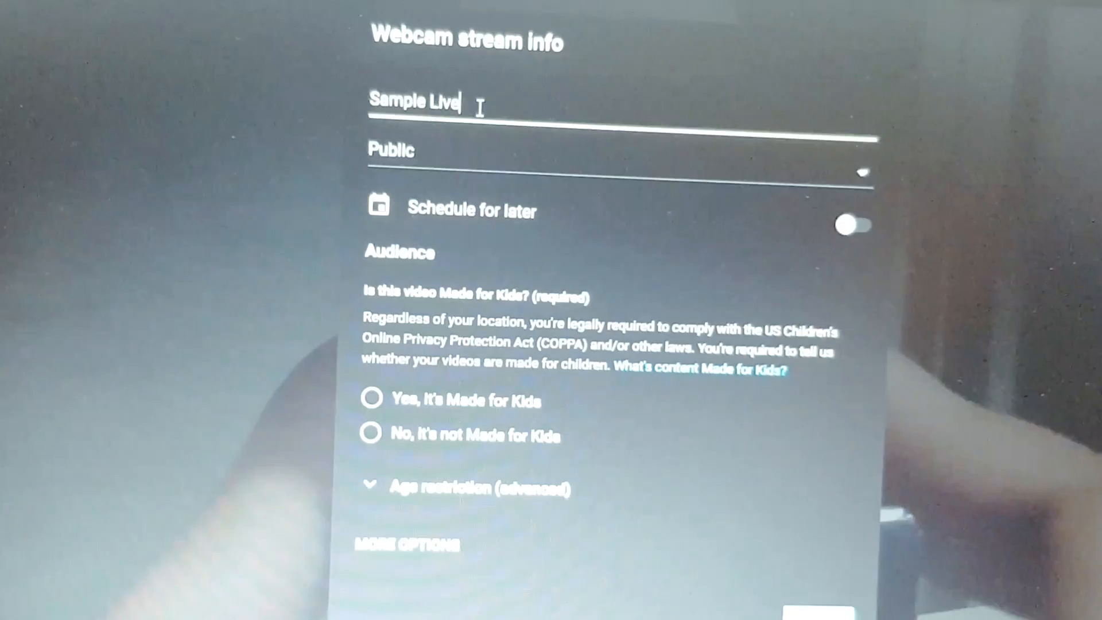
type("Stream")
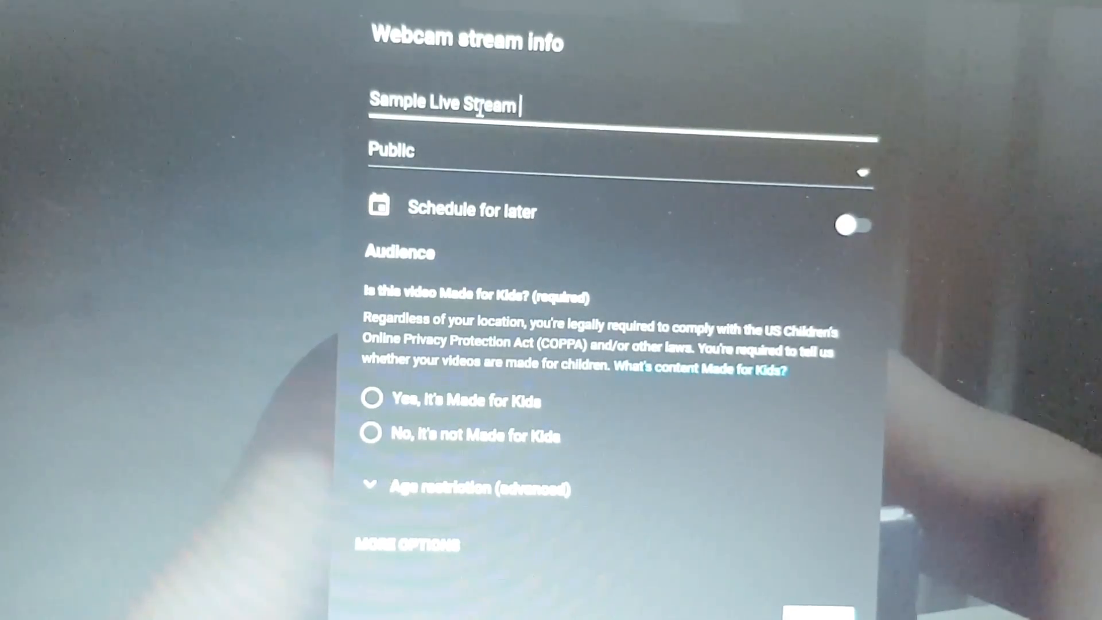
type("Demo")
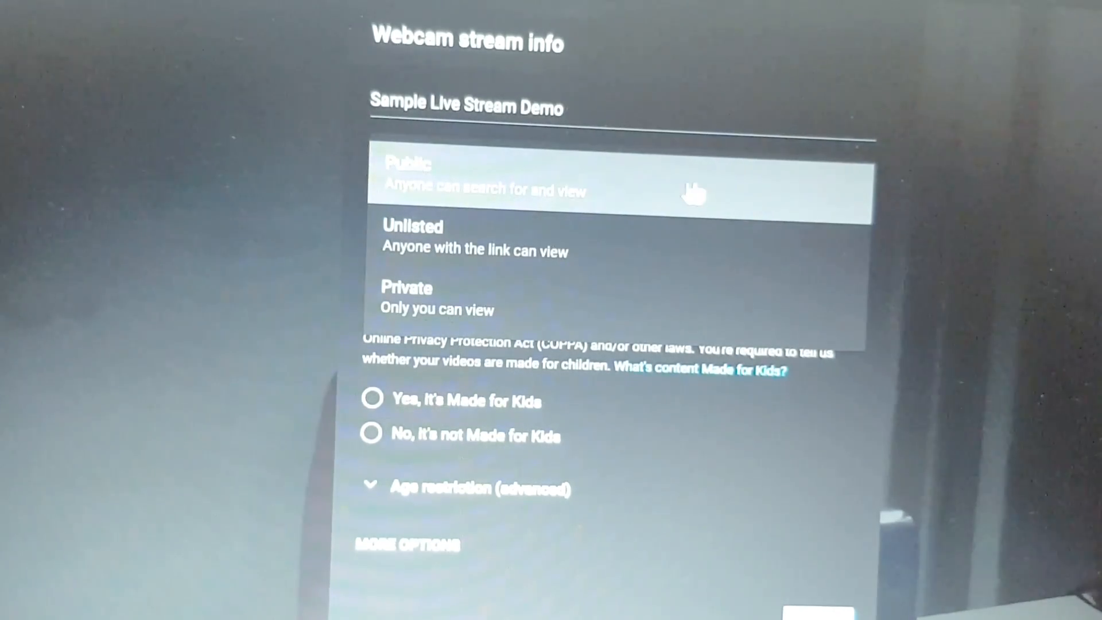
mouse_move(661, 197)
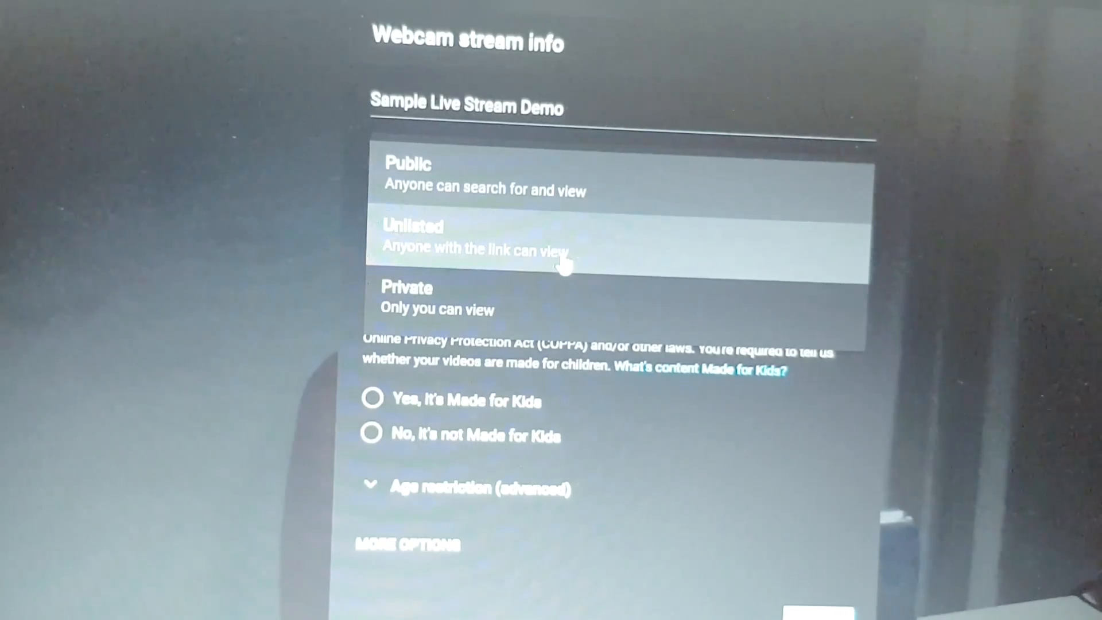
mouse_move(594, 271)
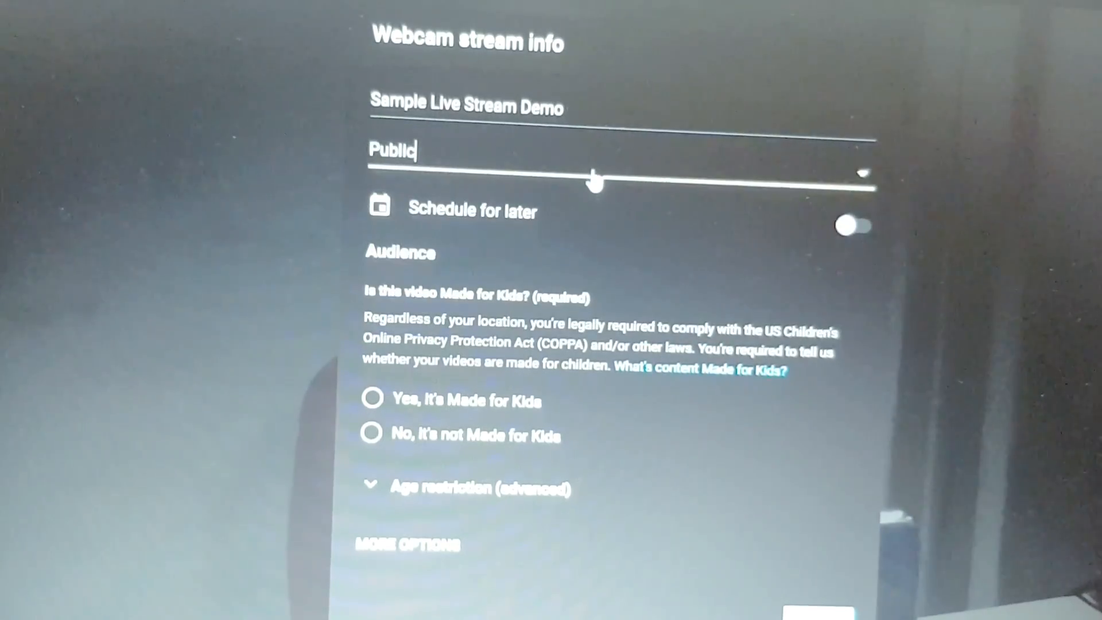
mouse_move(650, 255)
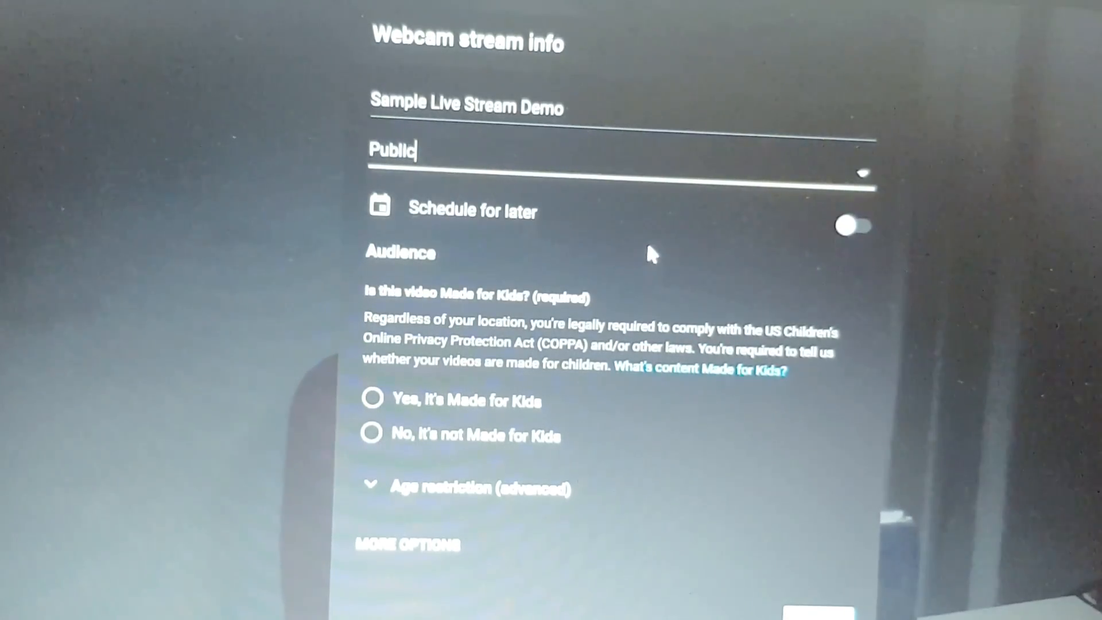
mouse_move(513, 239)
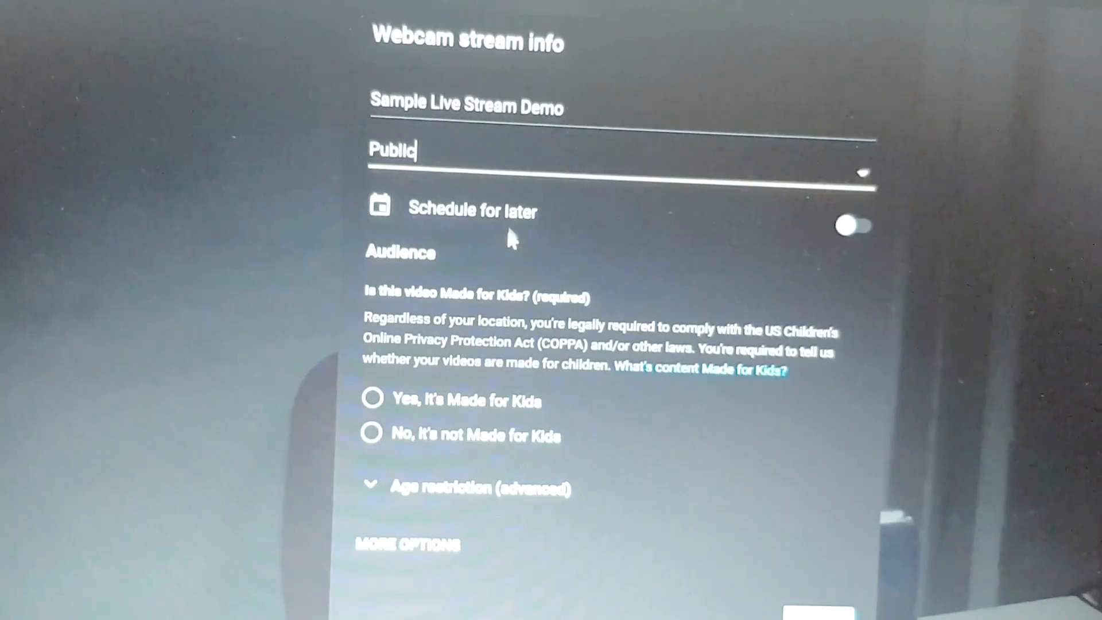
mouse_move(560, 225)
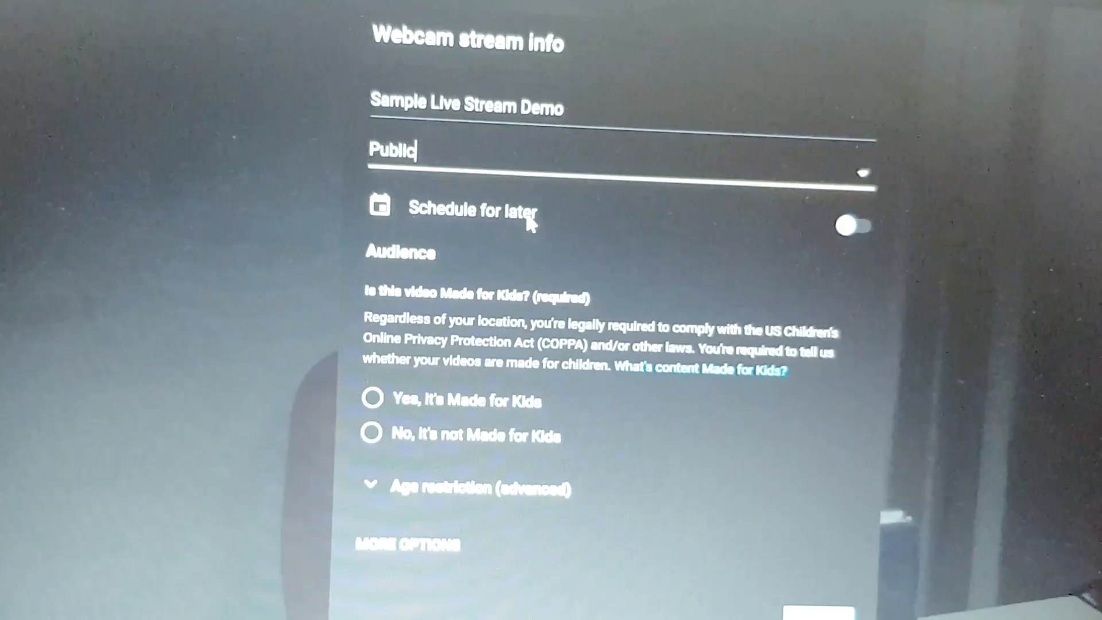
mouse_move(619, 232)
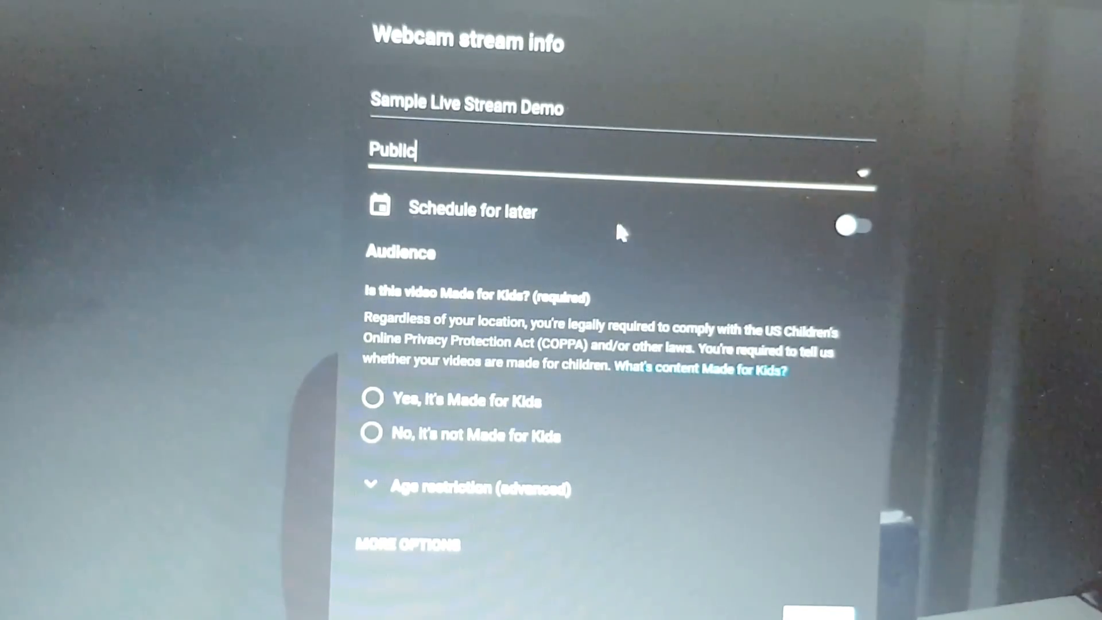
mouse_move(541, 312)
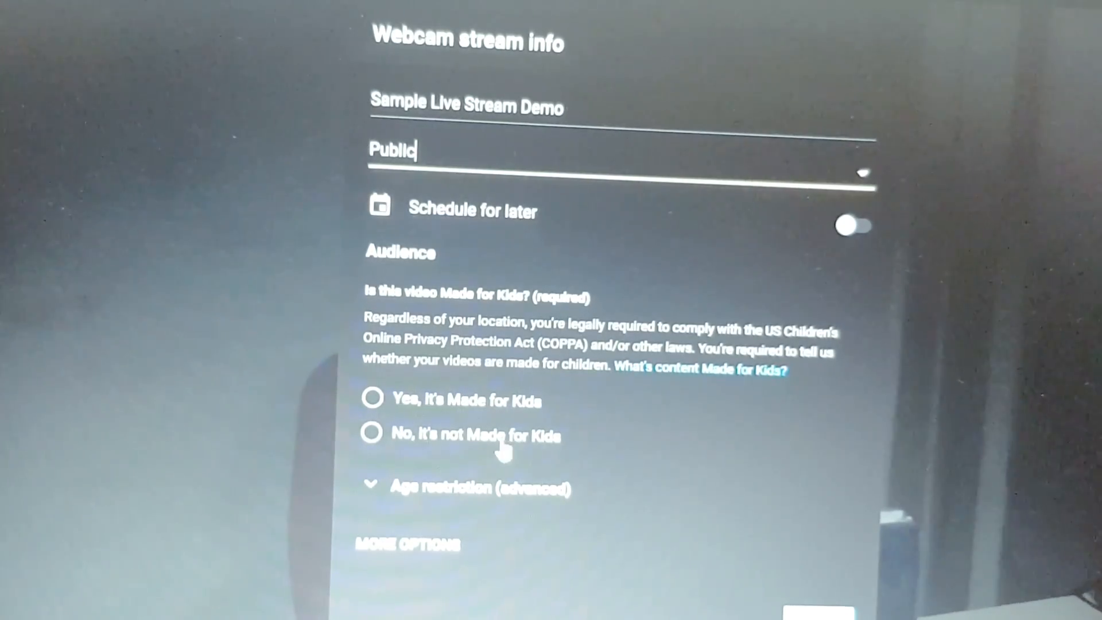
left_click(372, 434)
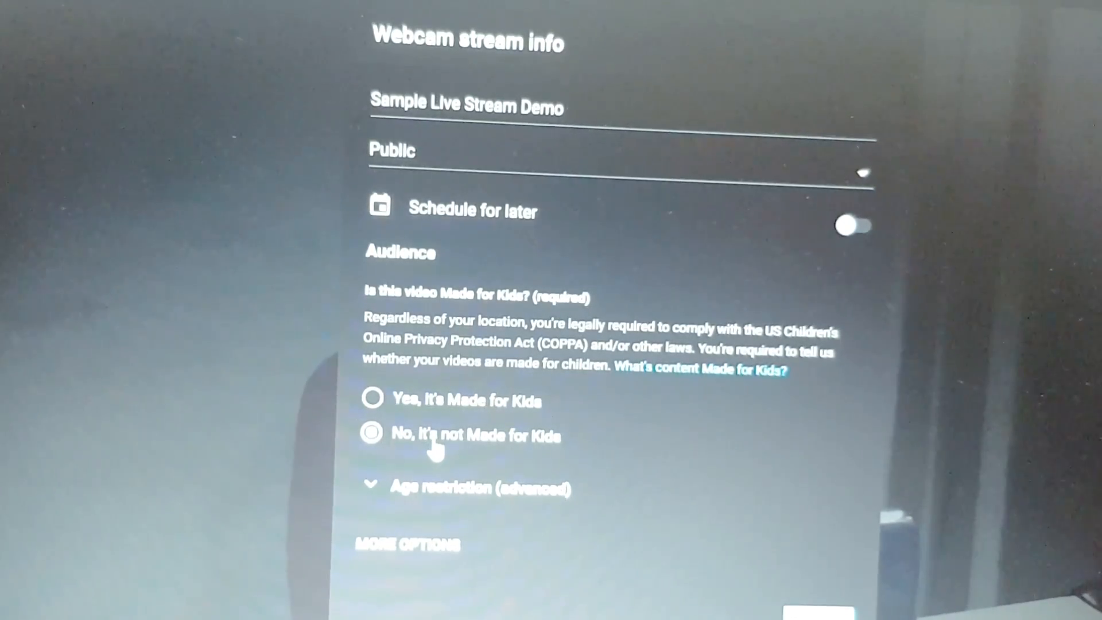
mouse_move(679, 471)
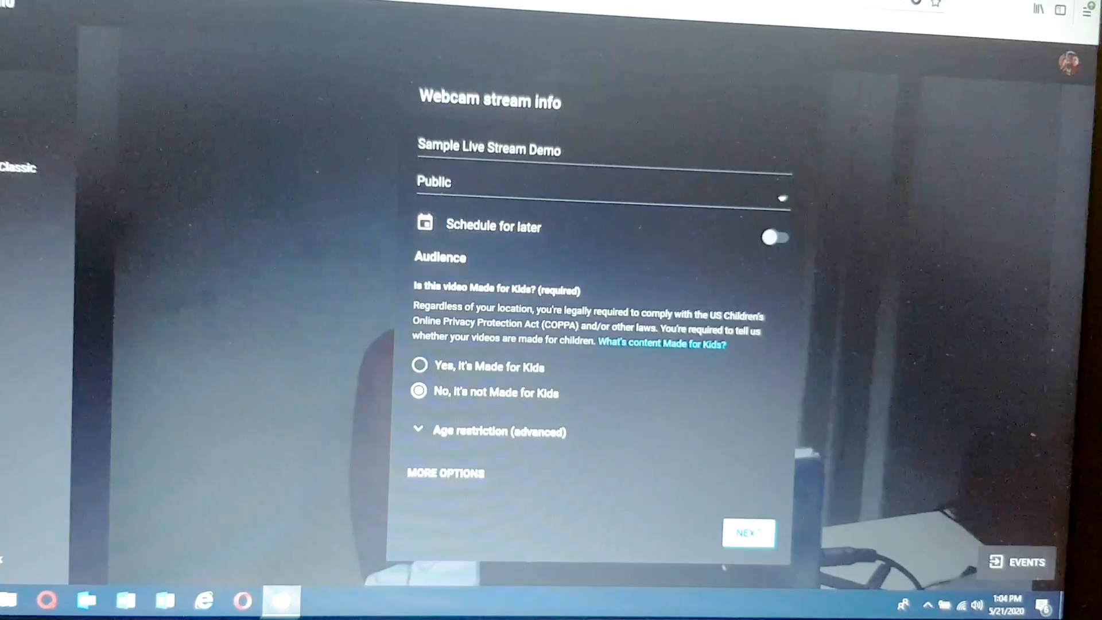
Continue with NEXT past the stream info to the stream preview and Edit stream panel
left_click(748, 533)
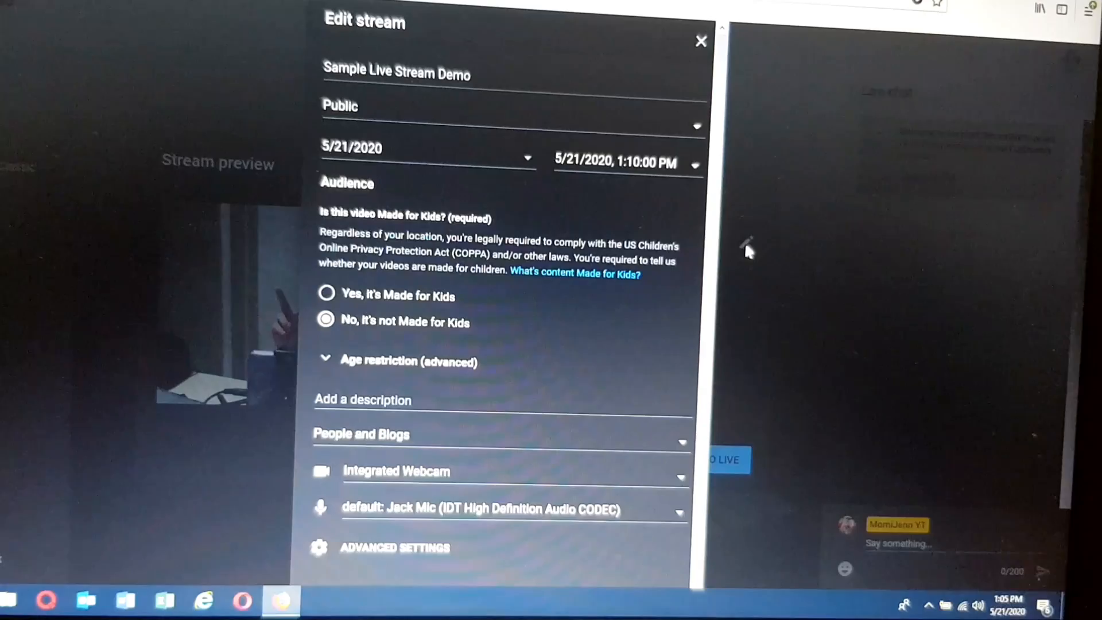
mouse_move(569, 407)
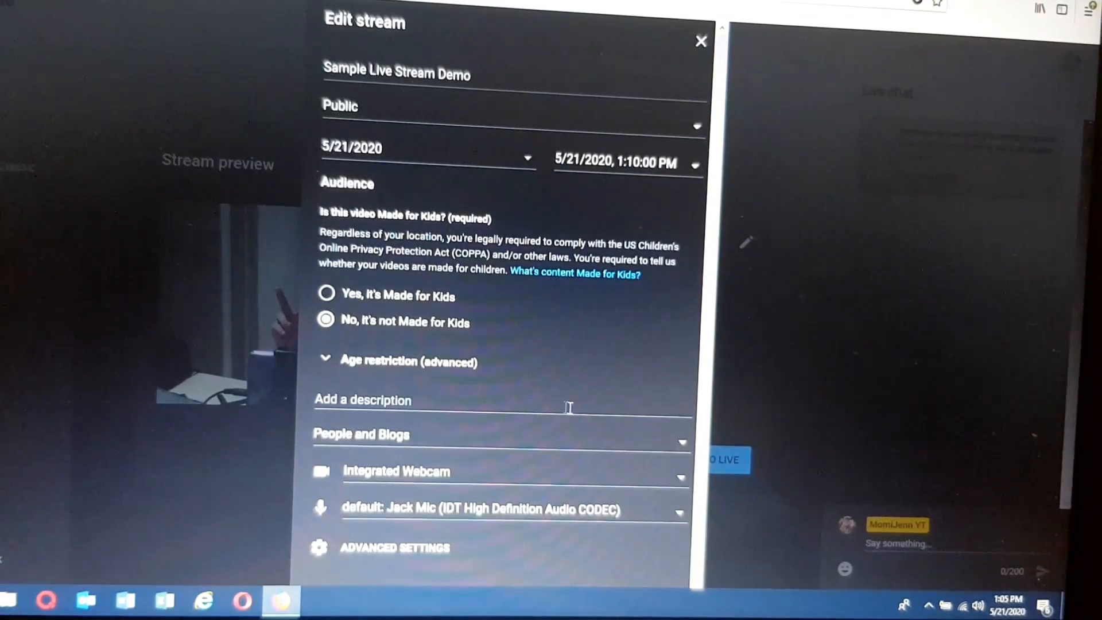
scroll("down", 3)
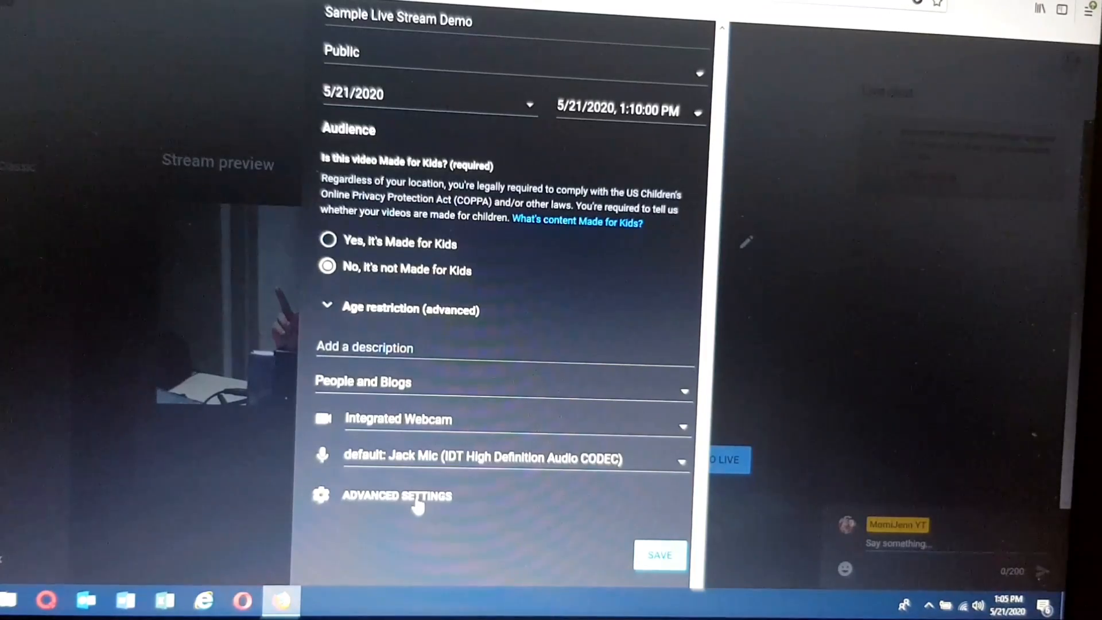
left_click(396, 496)
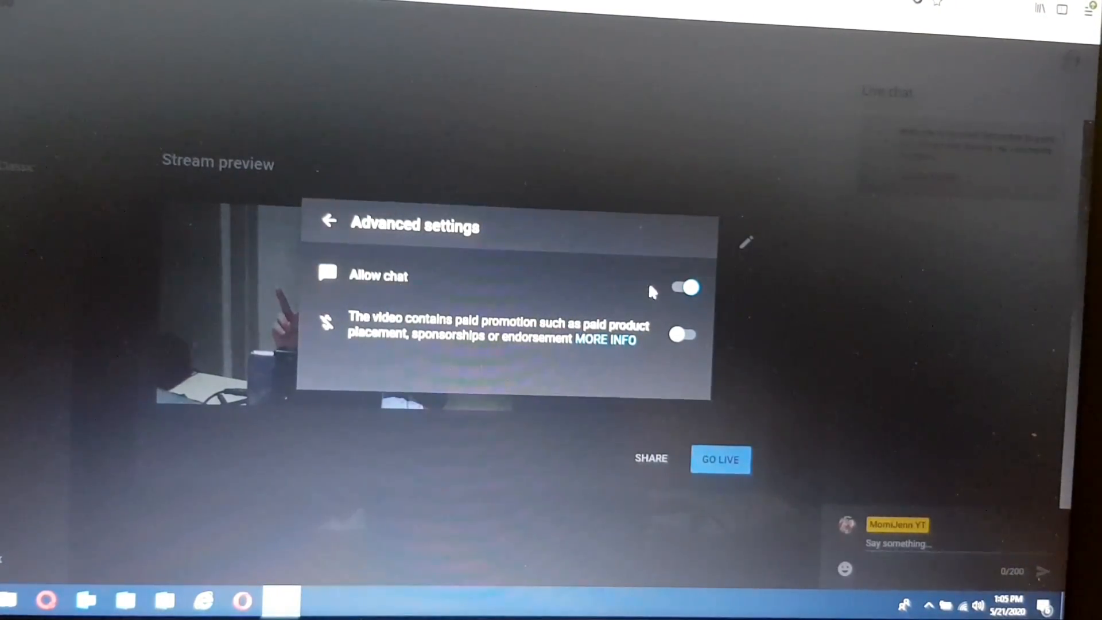
left_click(686, 287)
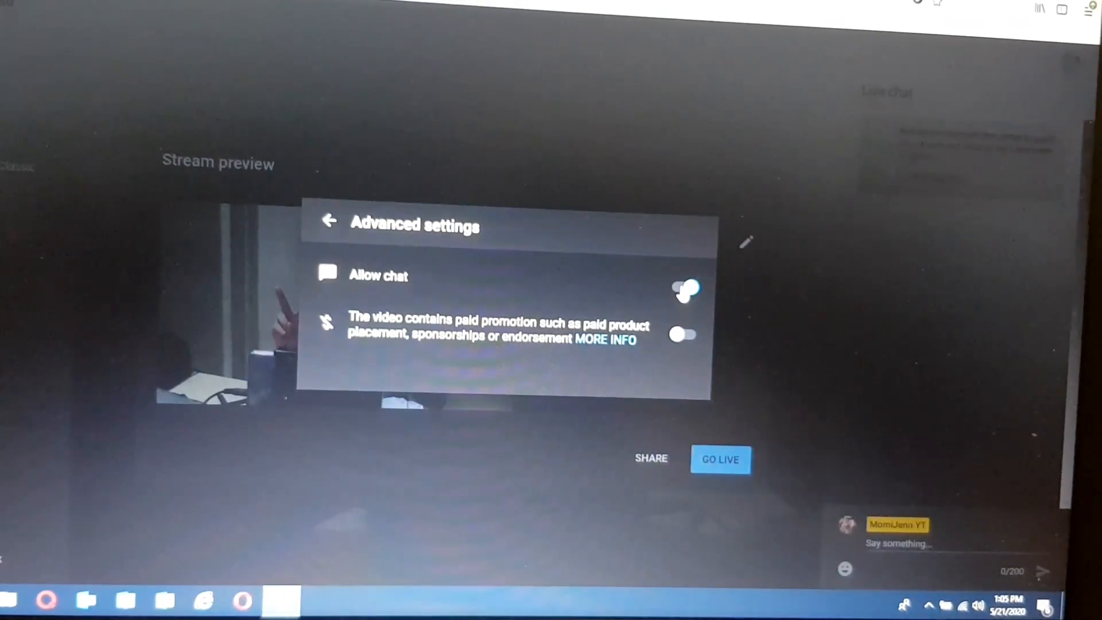
left_click(686, 287)
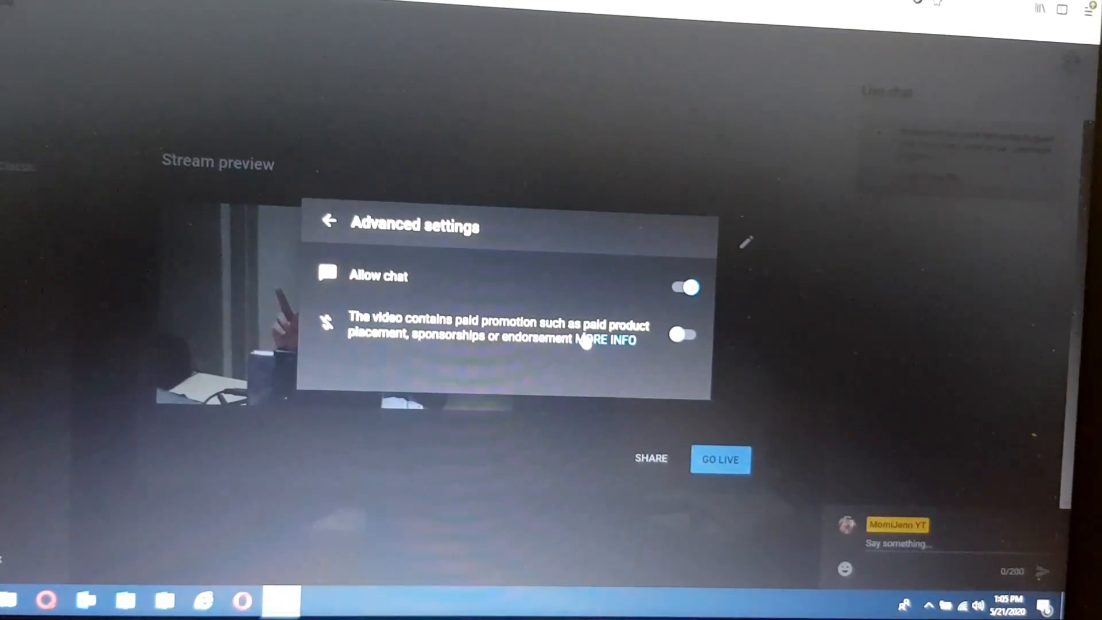
mouse_move(444, 349)
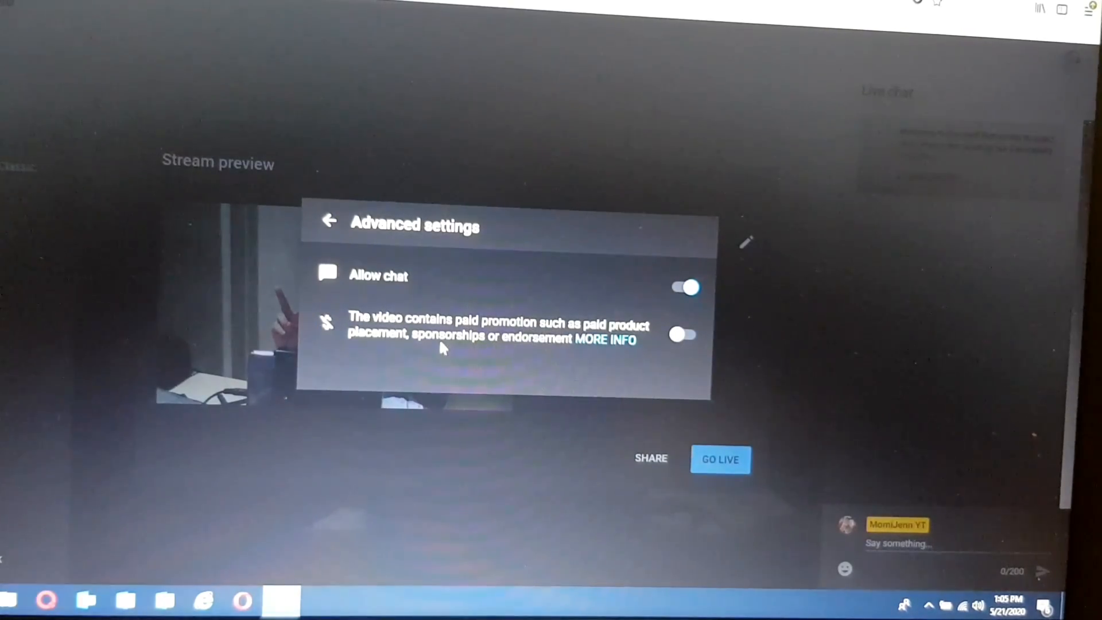
mouse_move(672, 365)
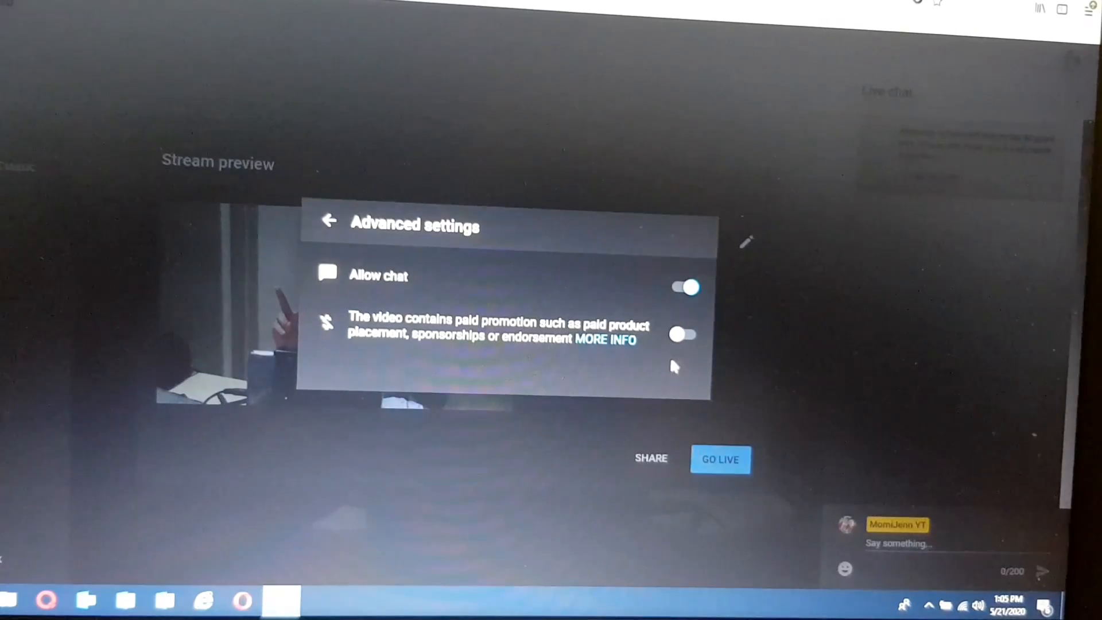
mouse_move(496, 292)
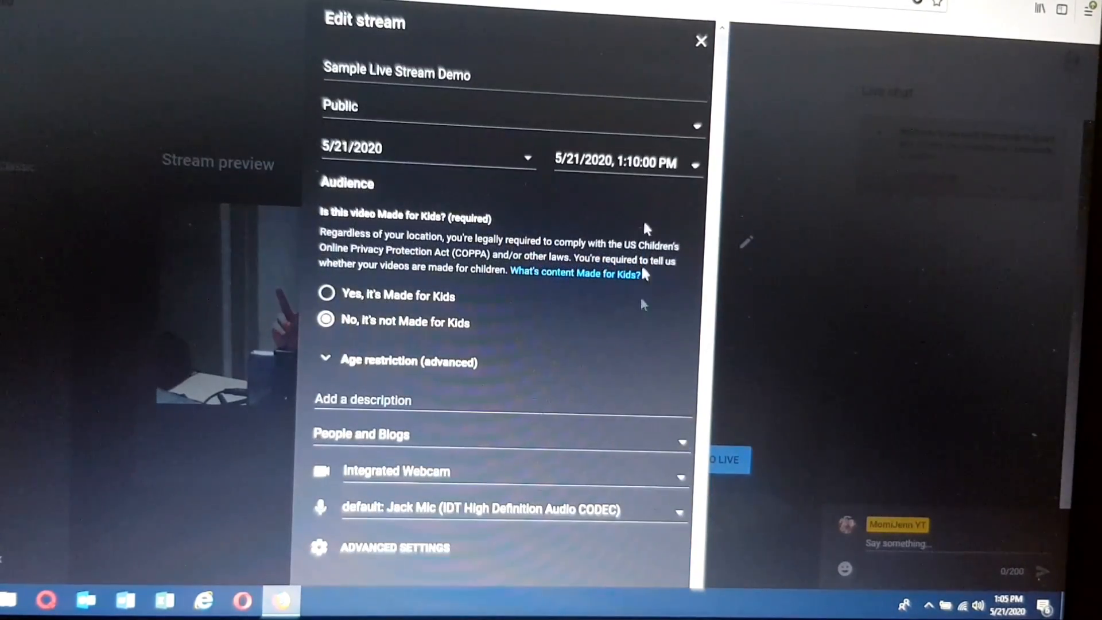
Dismiss the Edit stream panel to show the live webcam stream preview
left_click(701, 40)
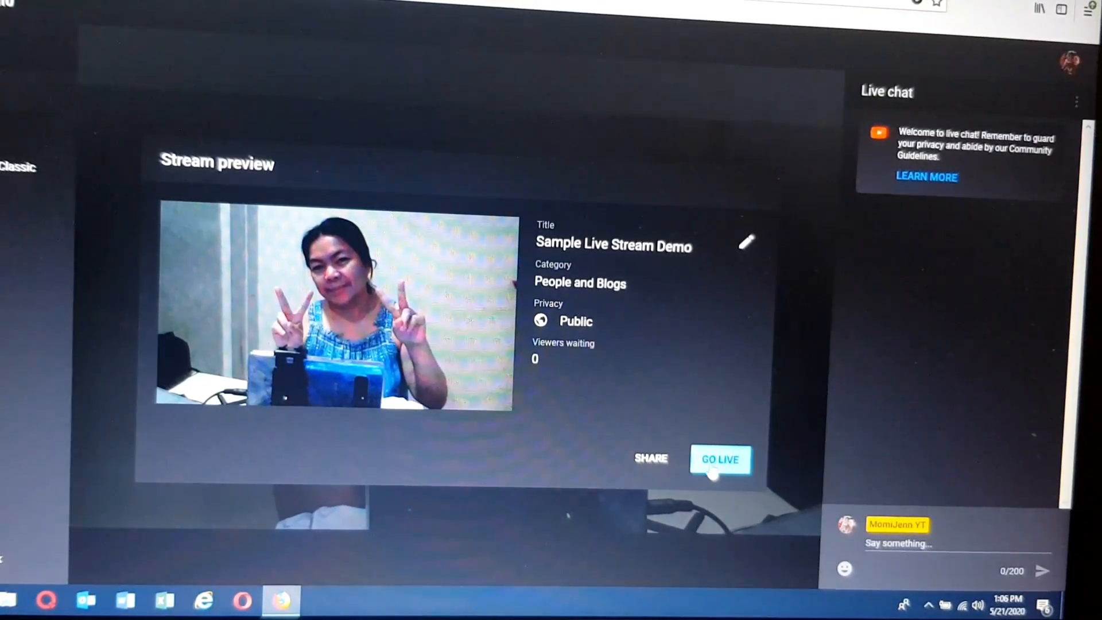
Go live, then end the stream and confirm, reaching the finished-stream summary
left_click(720, 459)
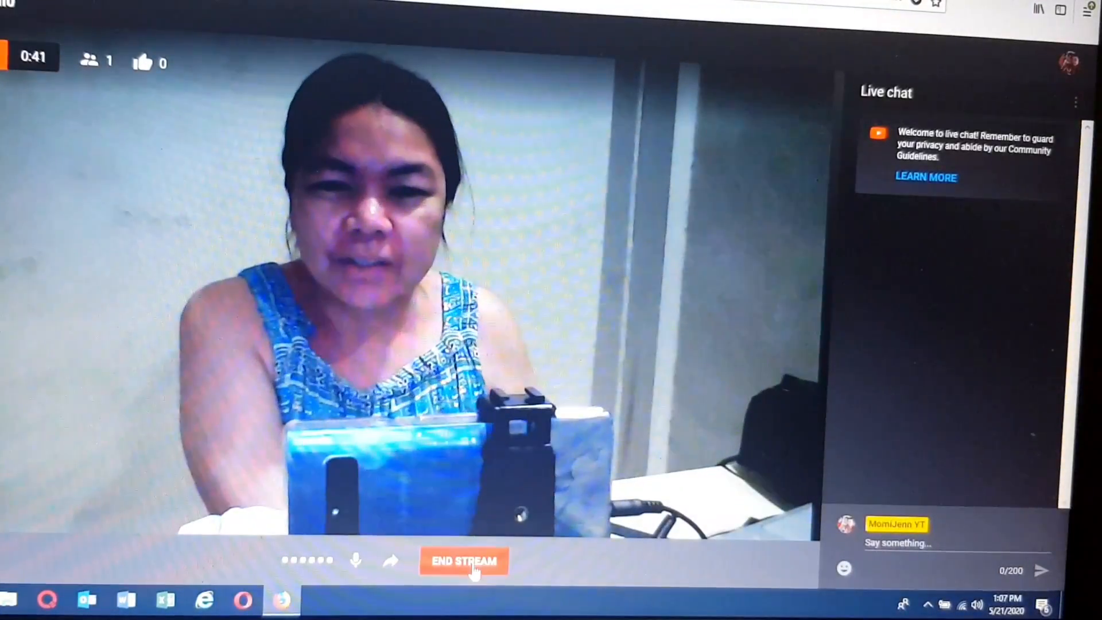
left_click(463, 562)
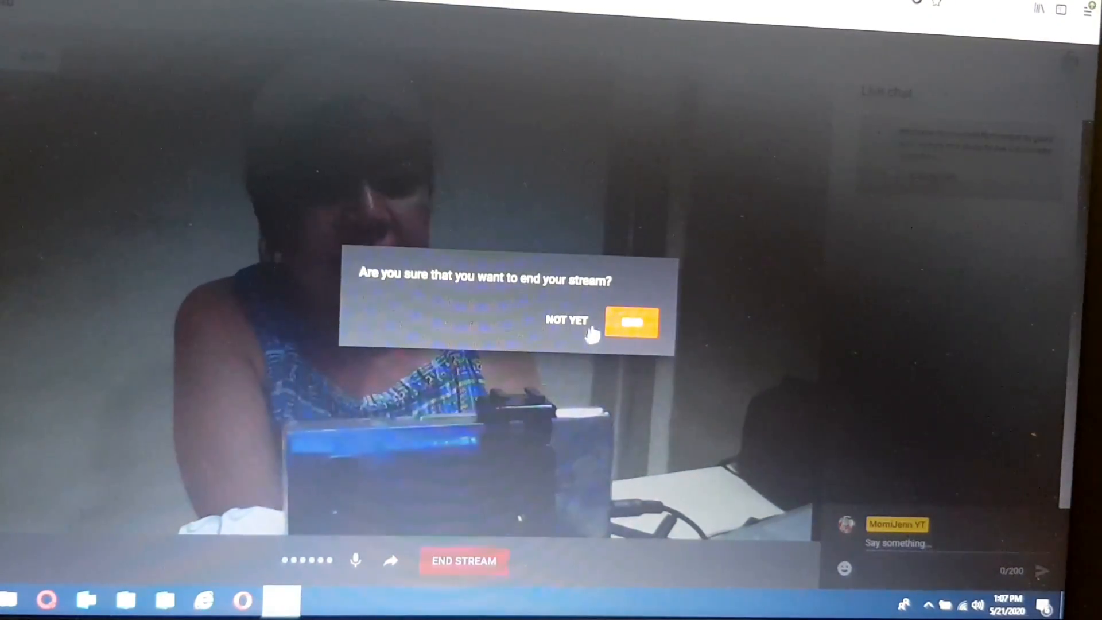
left_click(631, 322)
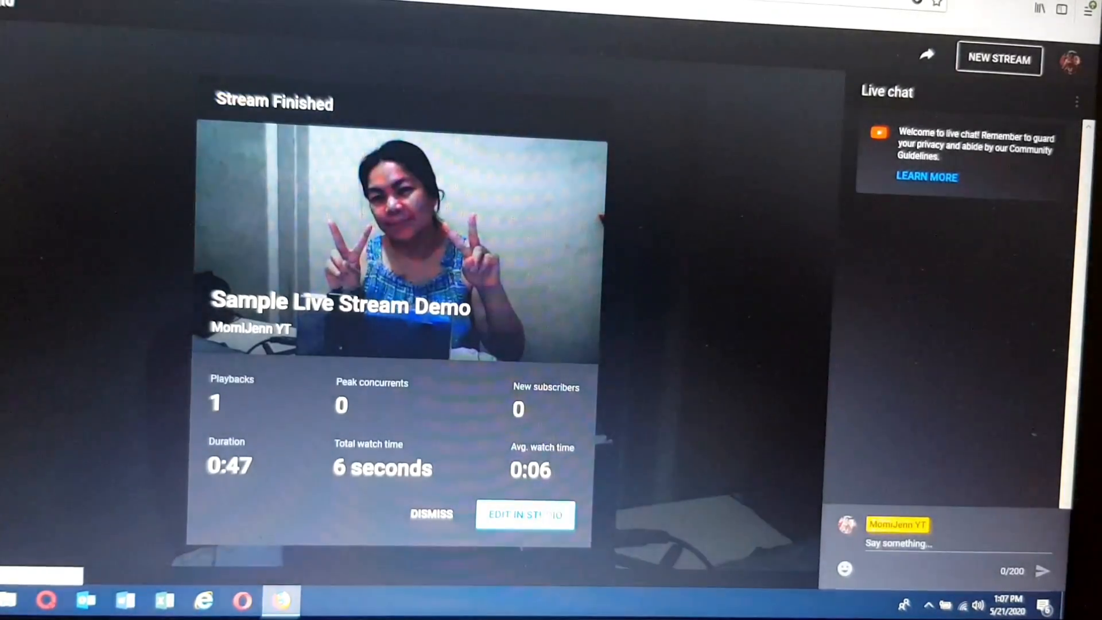
Edit the finished stream in Studio's video editor, briefly checking the More options menu
left_click(525, 515)
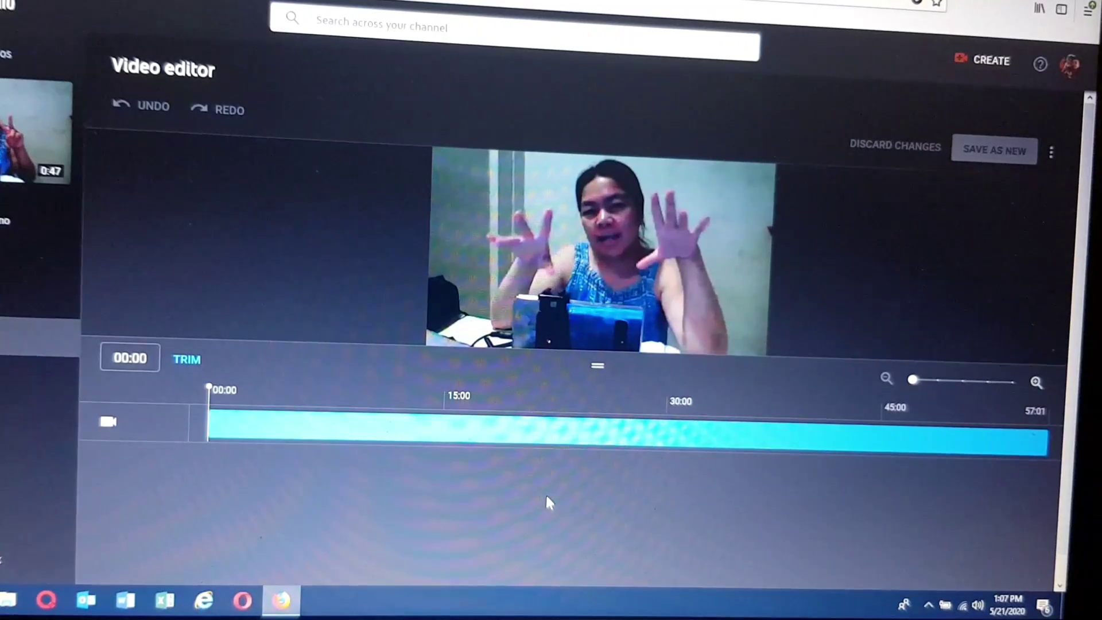
mouse_move(537, 496)
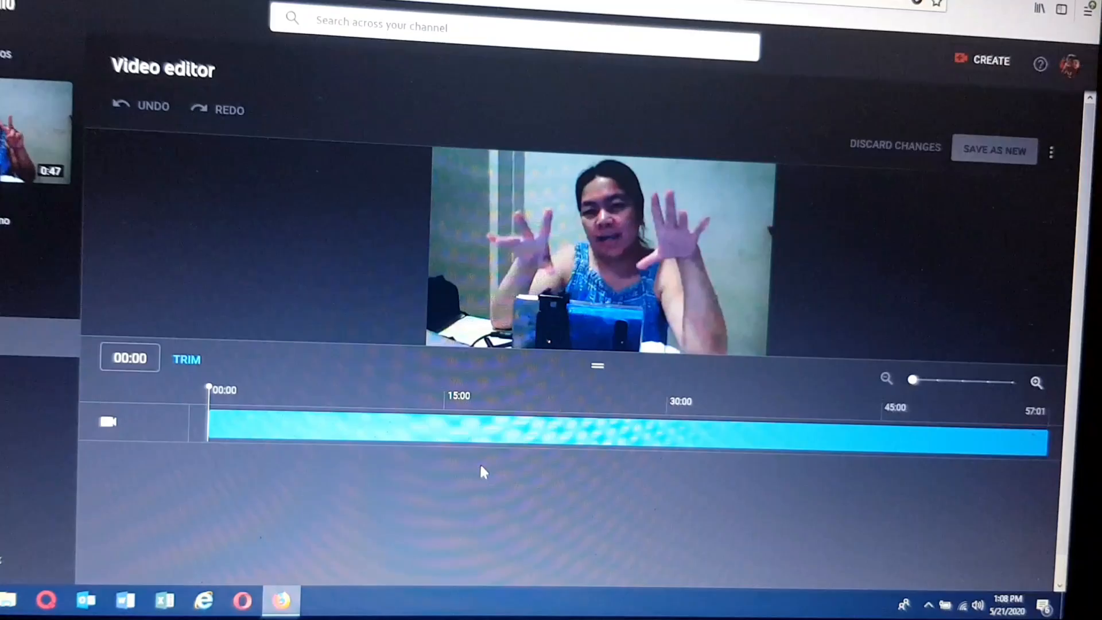
mouse_move(518, 387)
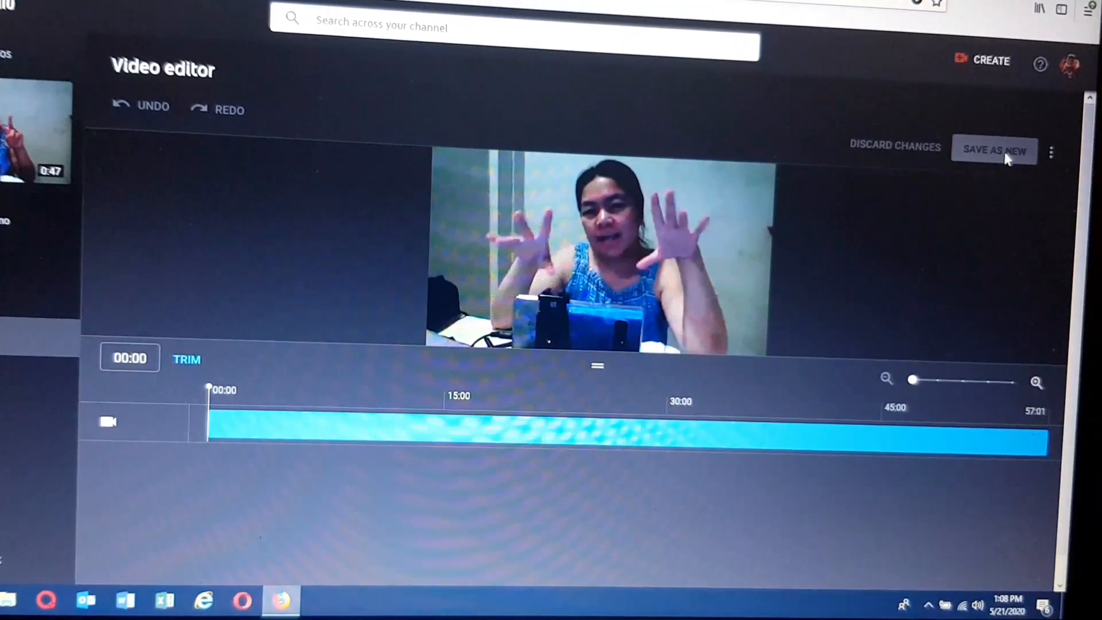
mouse_move(1053, 169)
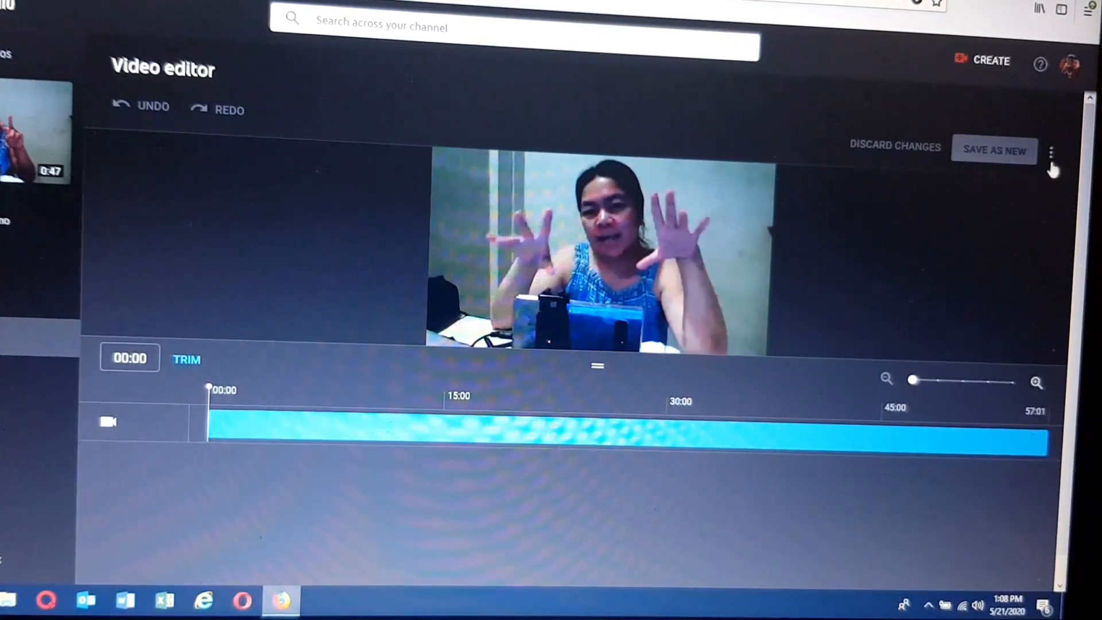
mouse_move(908, 197)
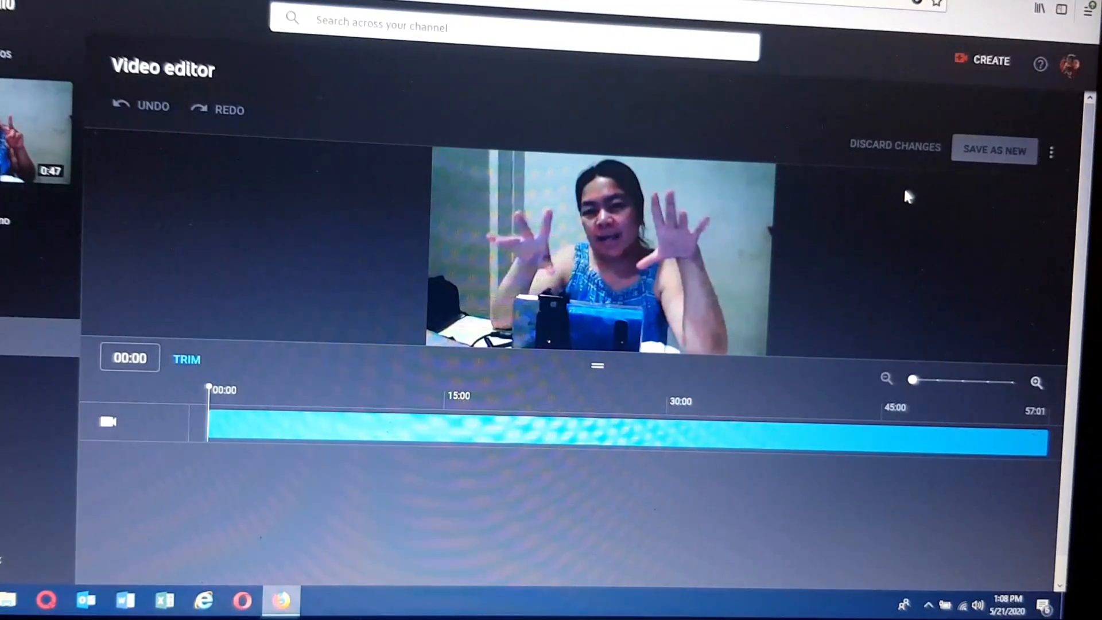
left_click(1052, 150)
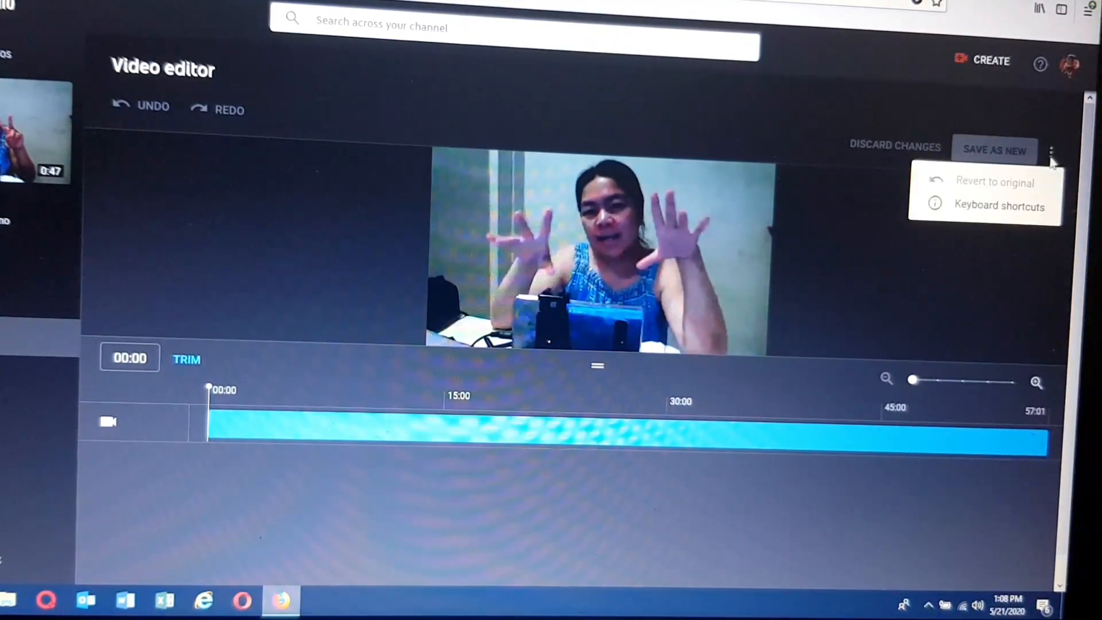
left_click(710, 127)
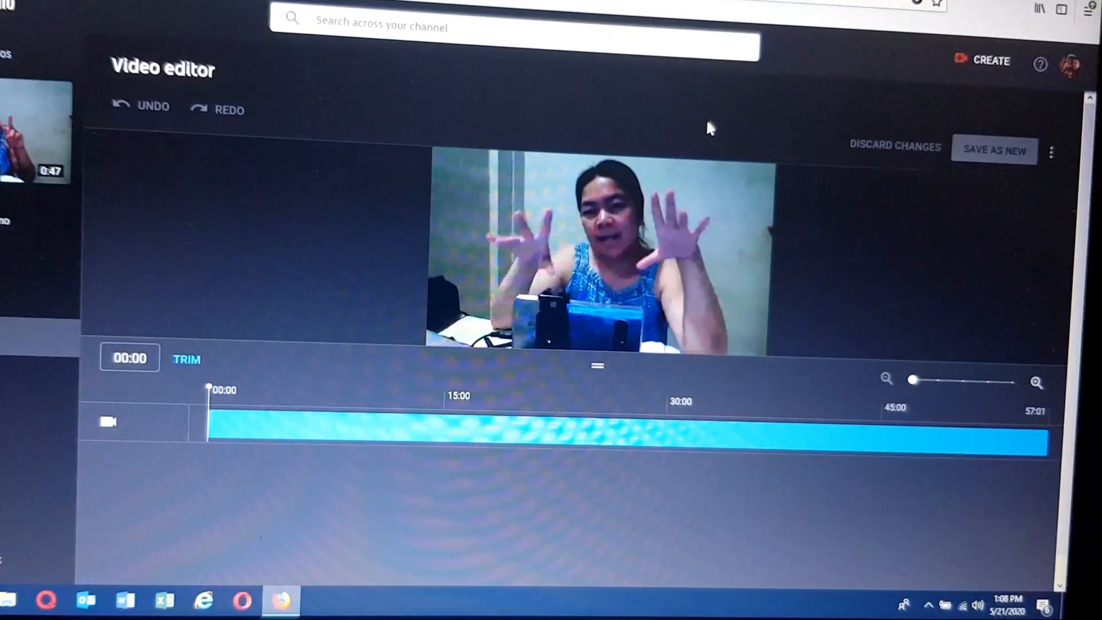
mouse_move(430, 216)
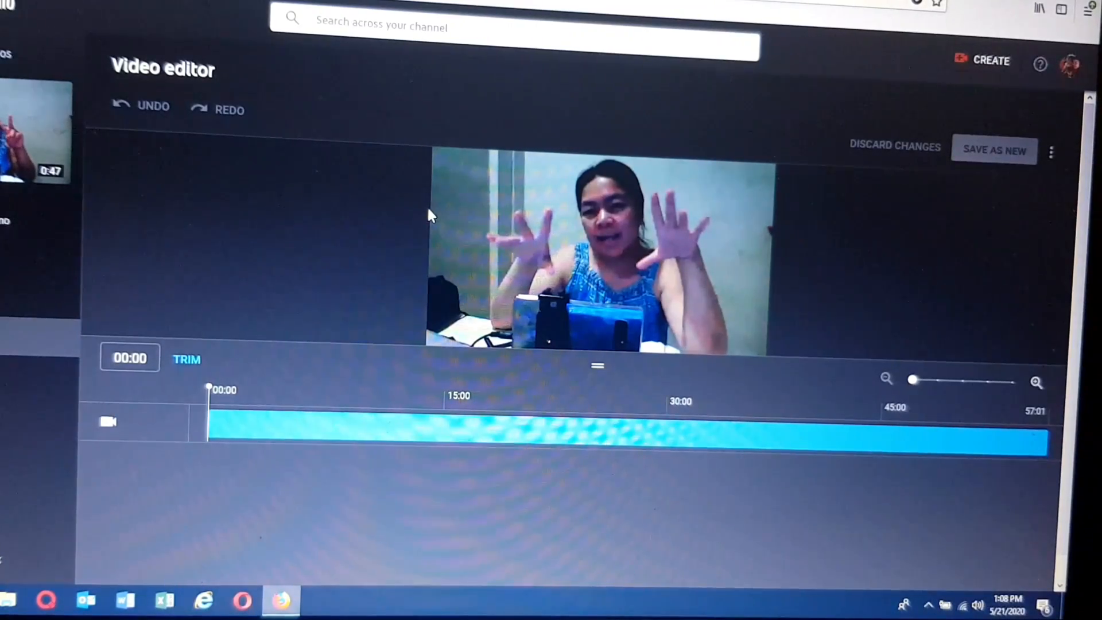
mouse_move(454, 179)
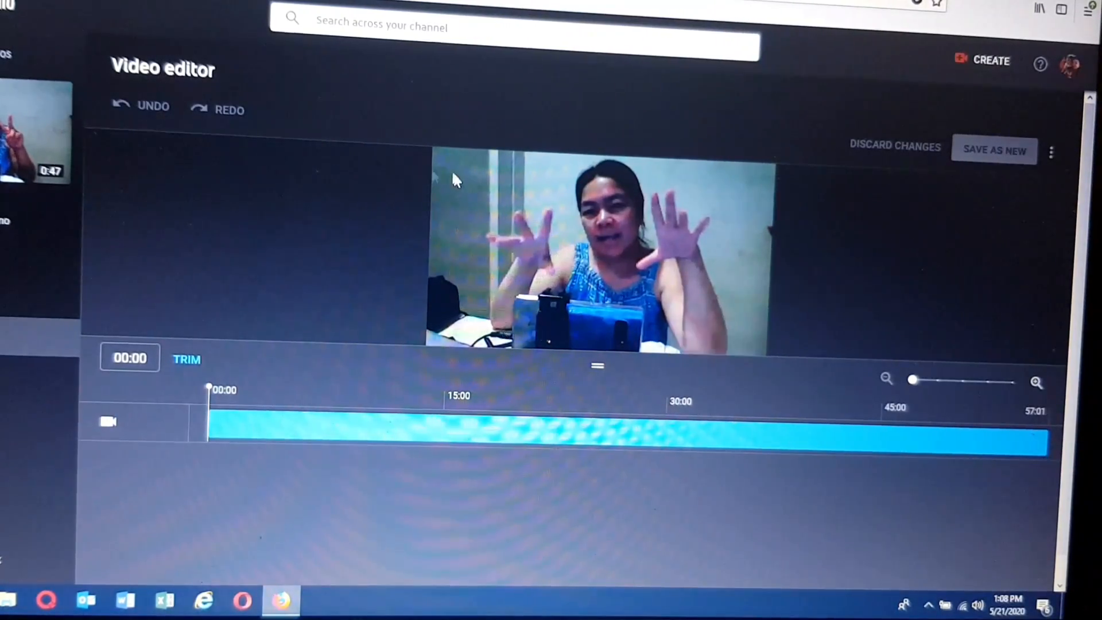
mouse_move(317, 140)
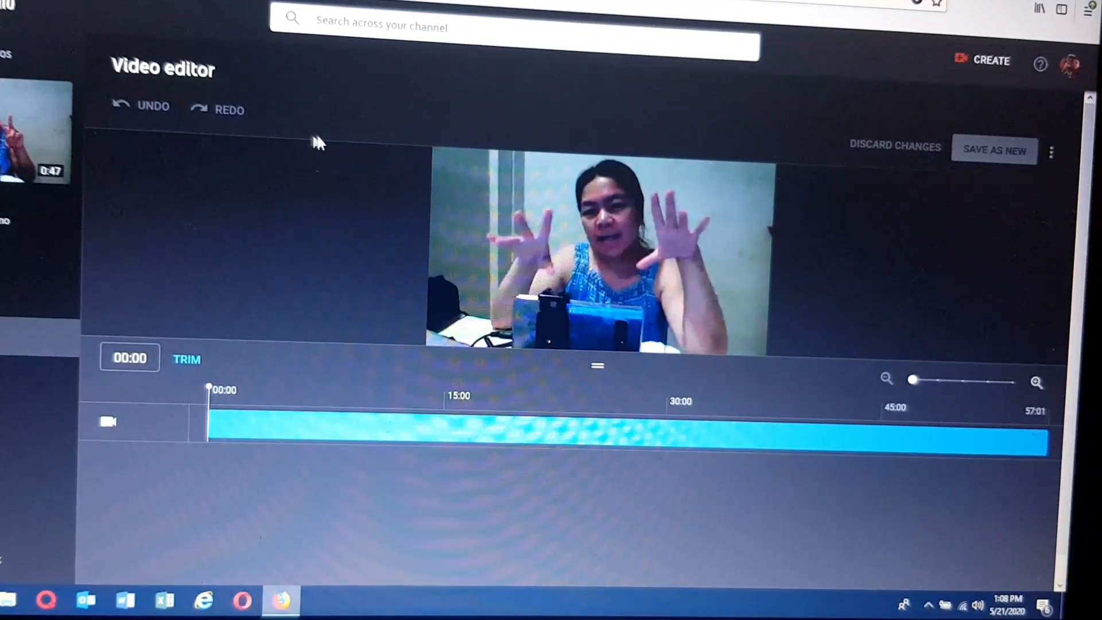
mouse_move(830, 104)
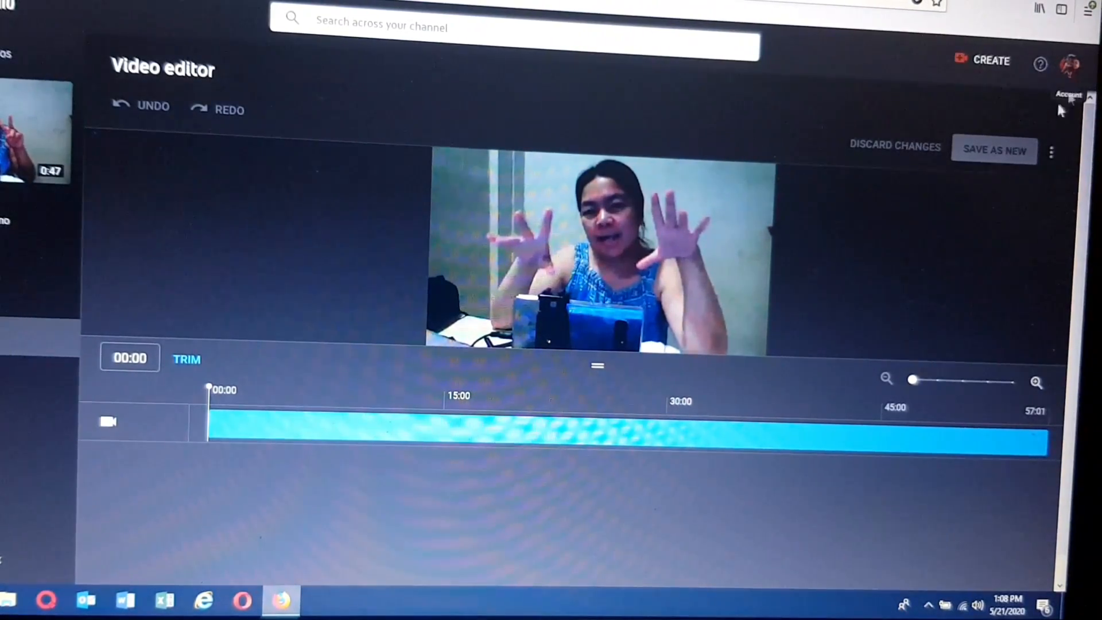
Return to Your channel and view 'Sample Live Stream Demo' first in the Uploads row
left_click(1071, 62)
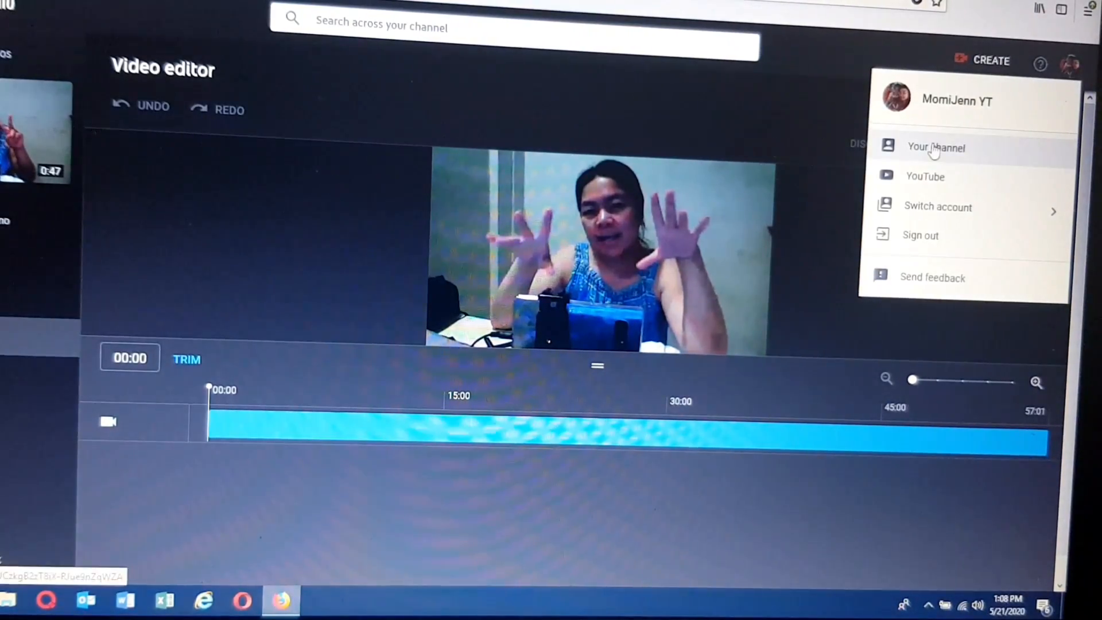
left_click(937, 147)
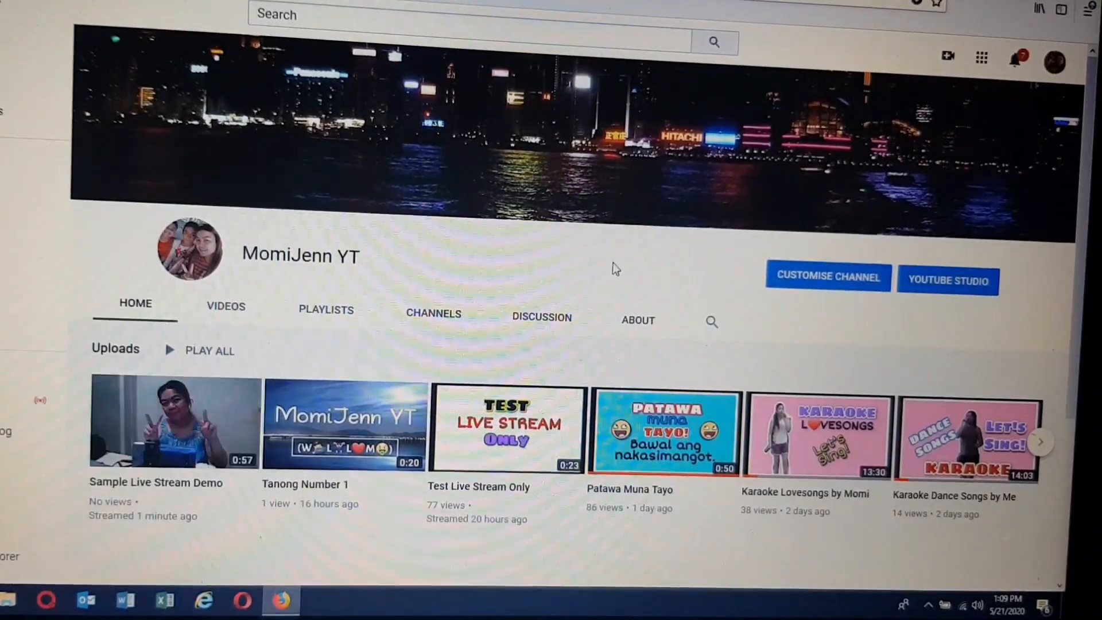
scroll("down", 3)
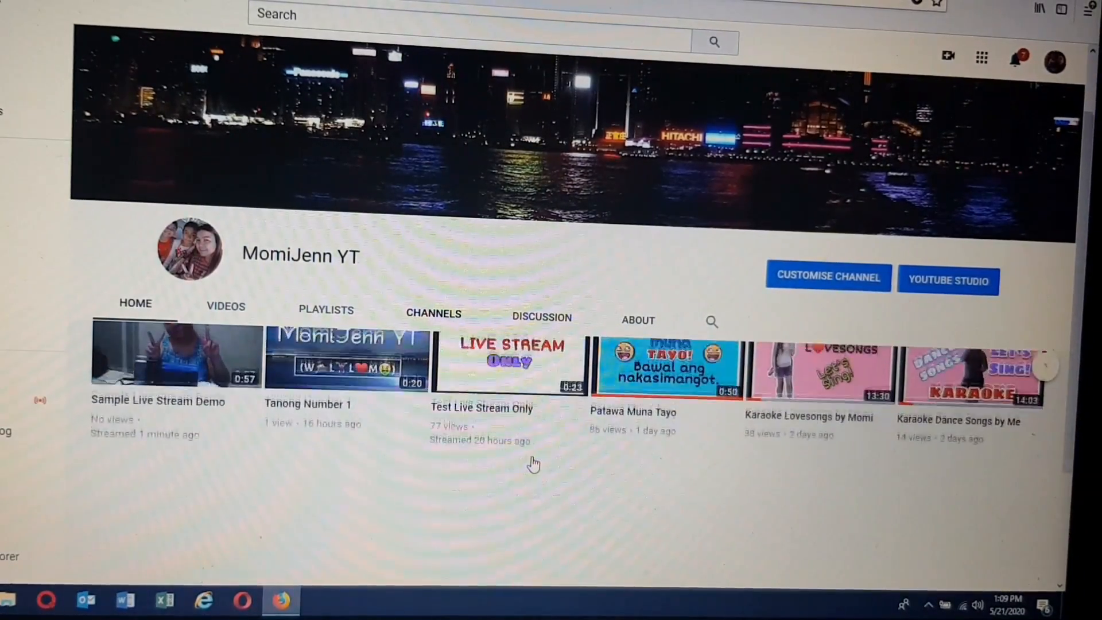
left_click(135, 303)
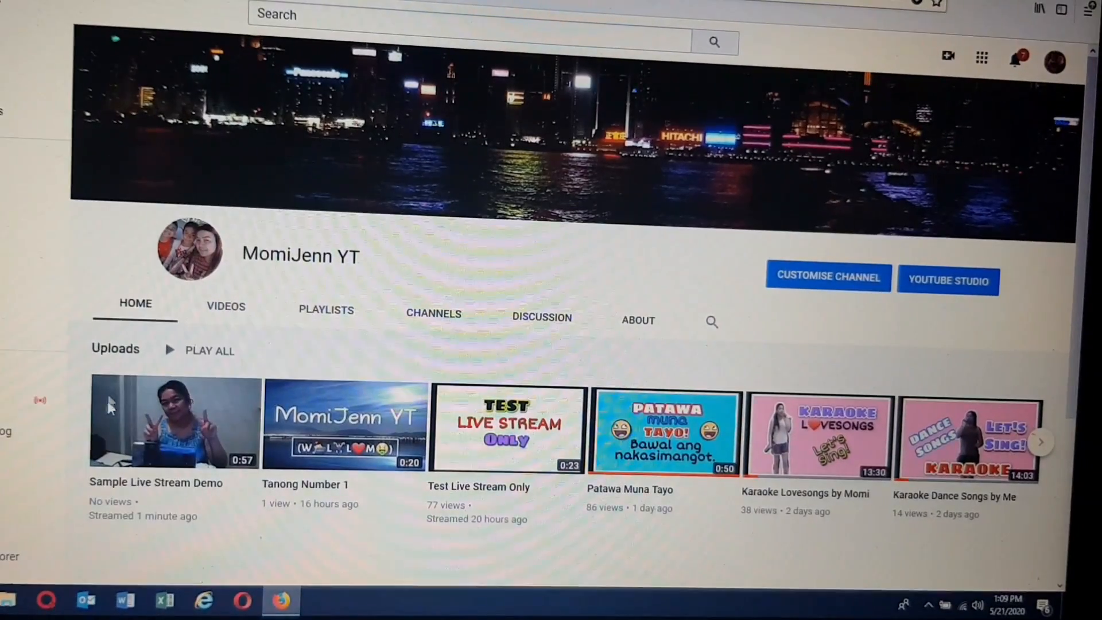